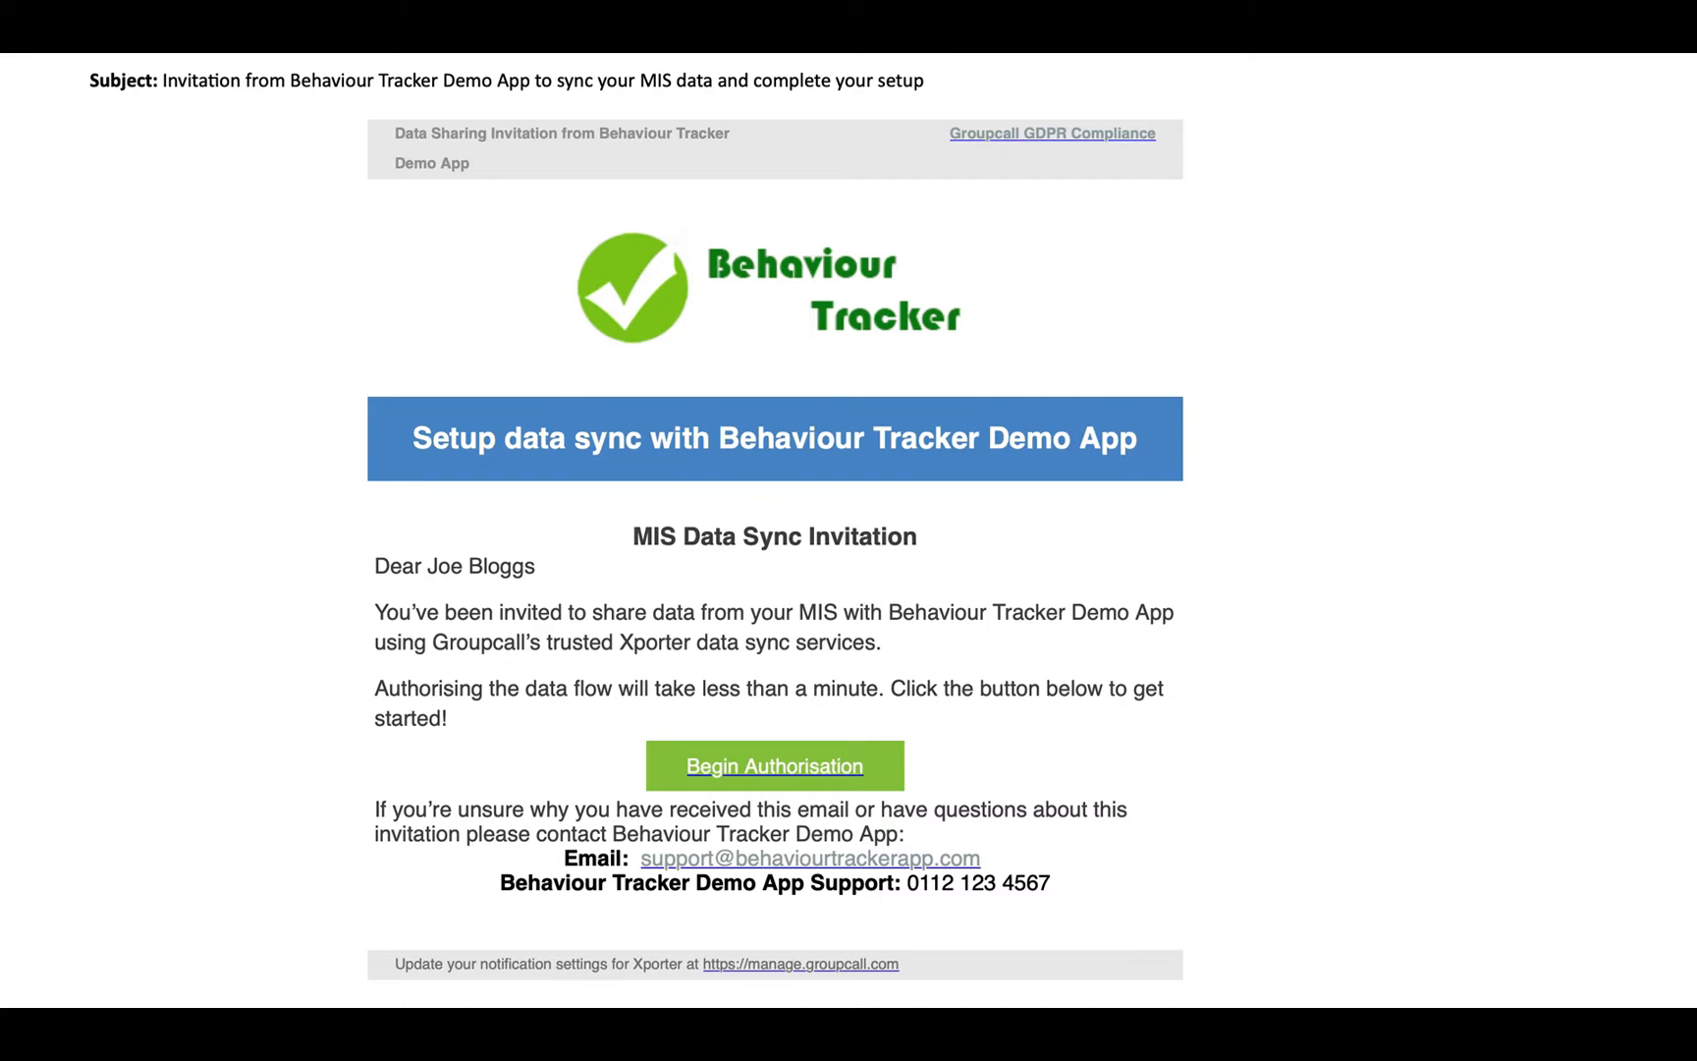
# Begin authorising Behaviour Tracker Demo App's data sharing invitation from the email
pyautogui.click(773, 765)
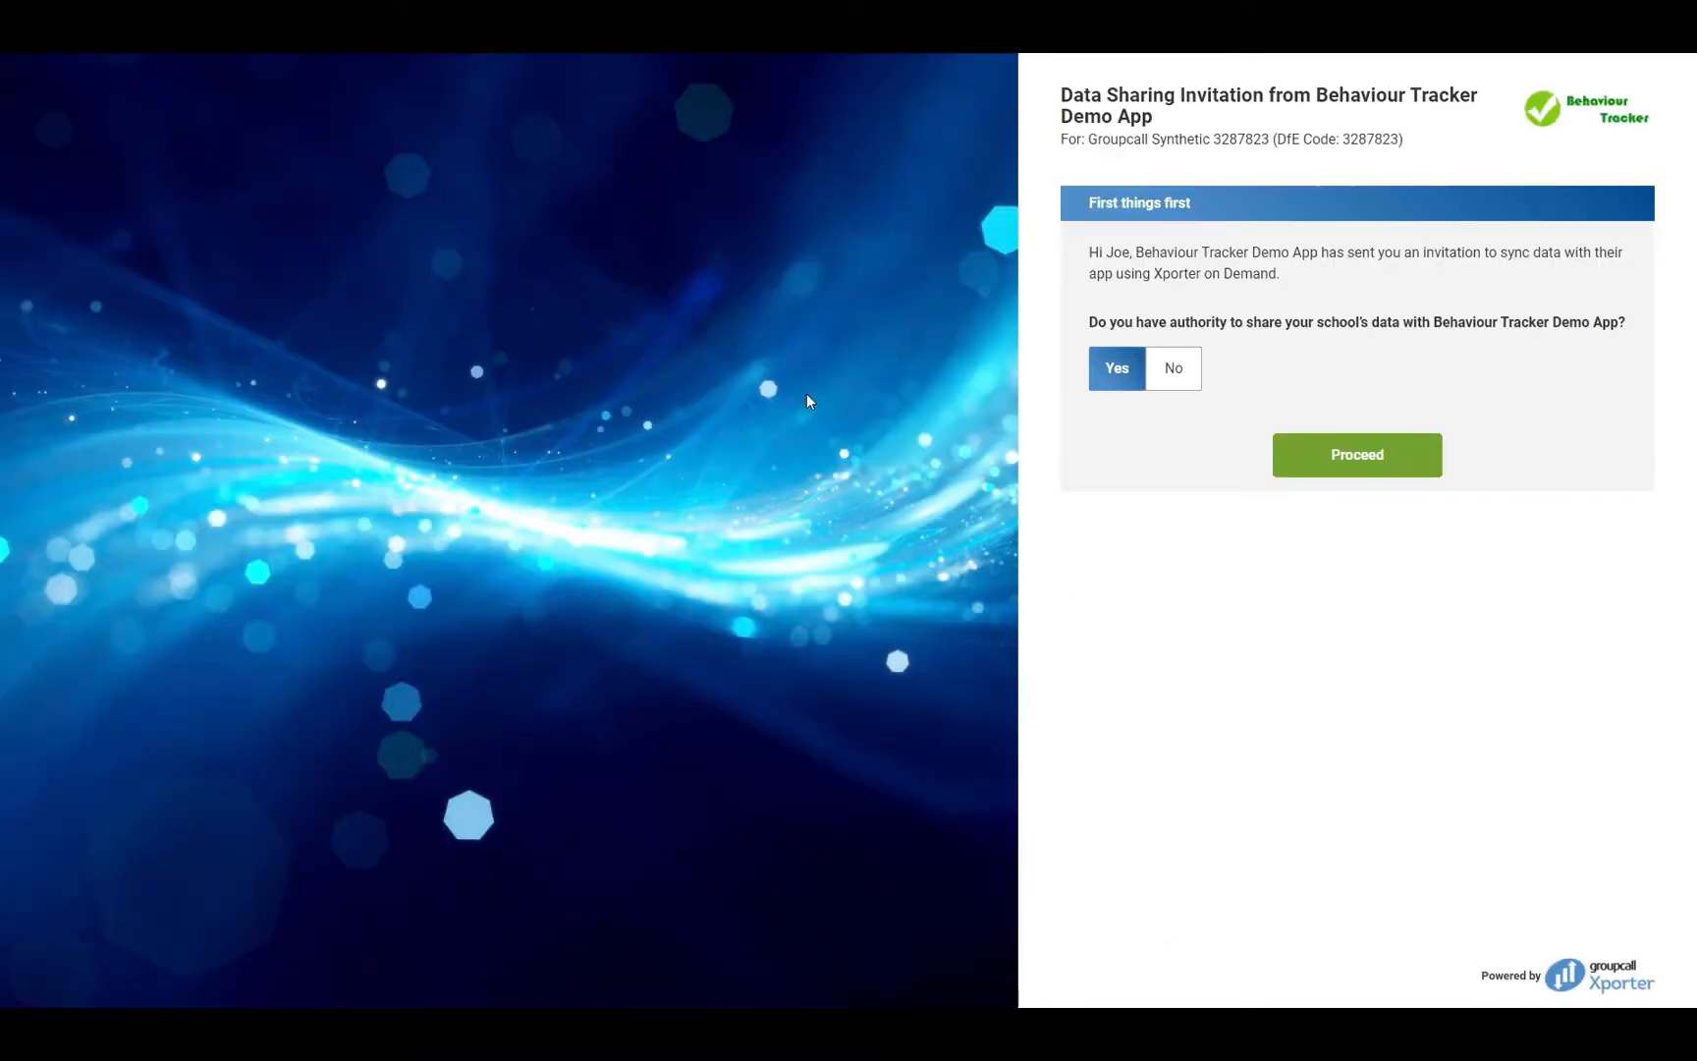
# Answer No to see the forwarding form, then answer Yes and proceed to MIS Sync Setup
pyautogui.click(1173, 368)
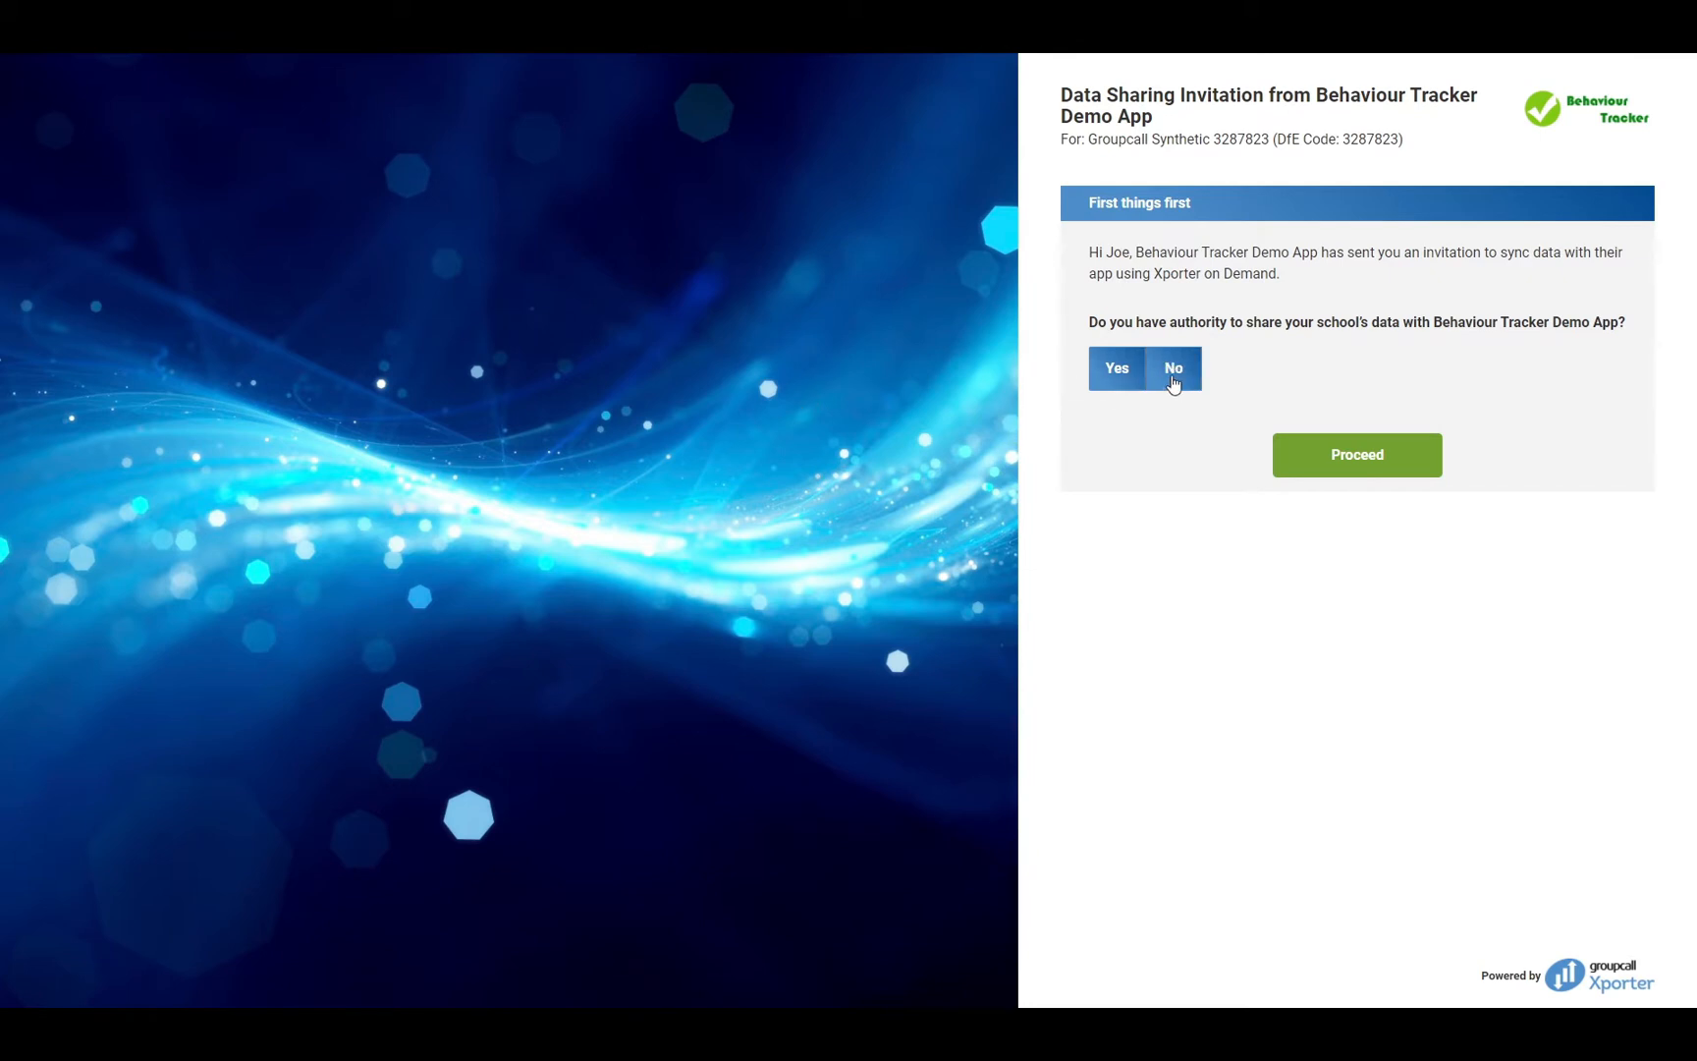
pyautogui.click(1173, 368)
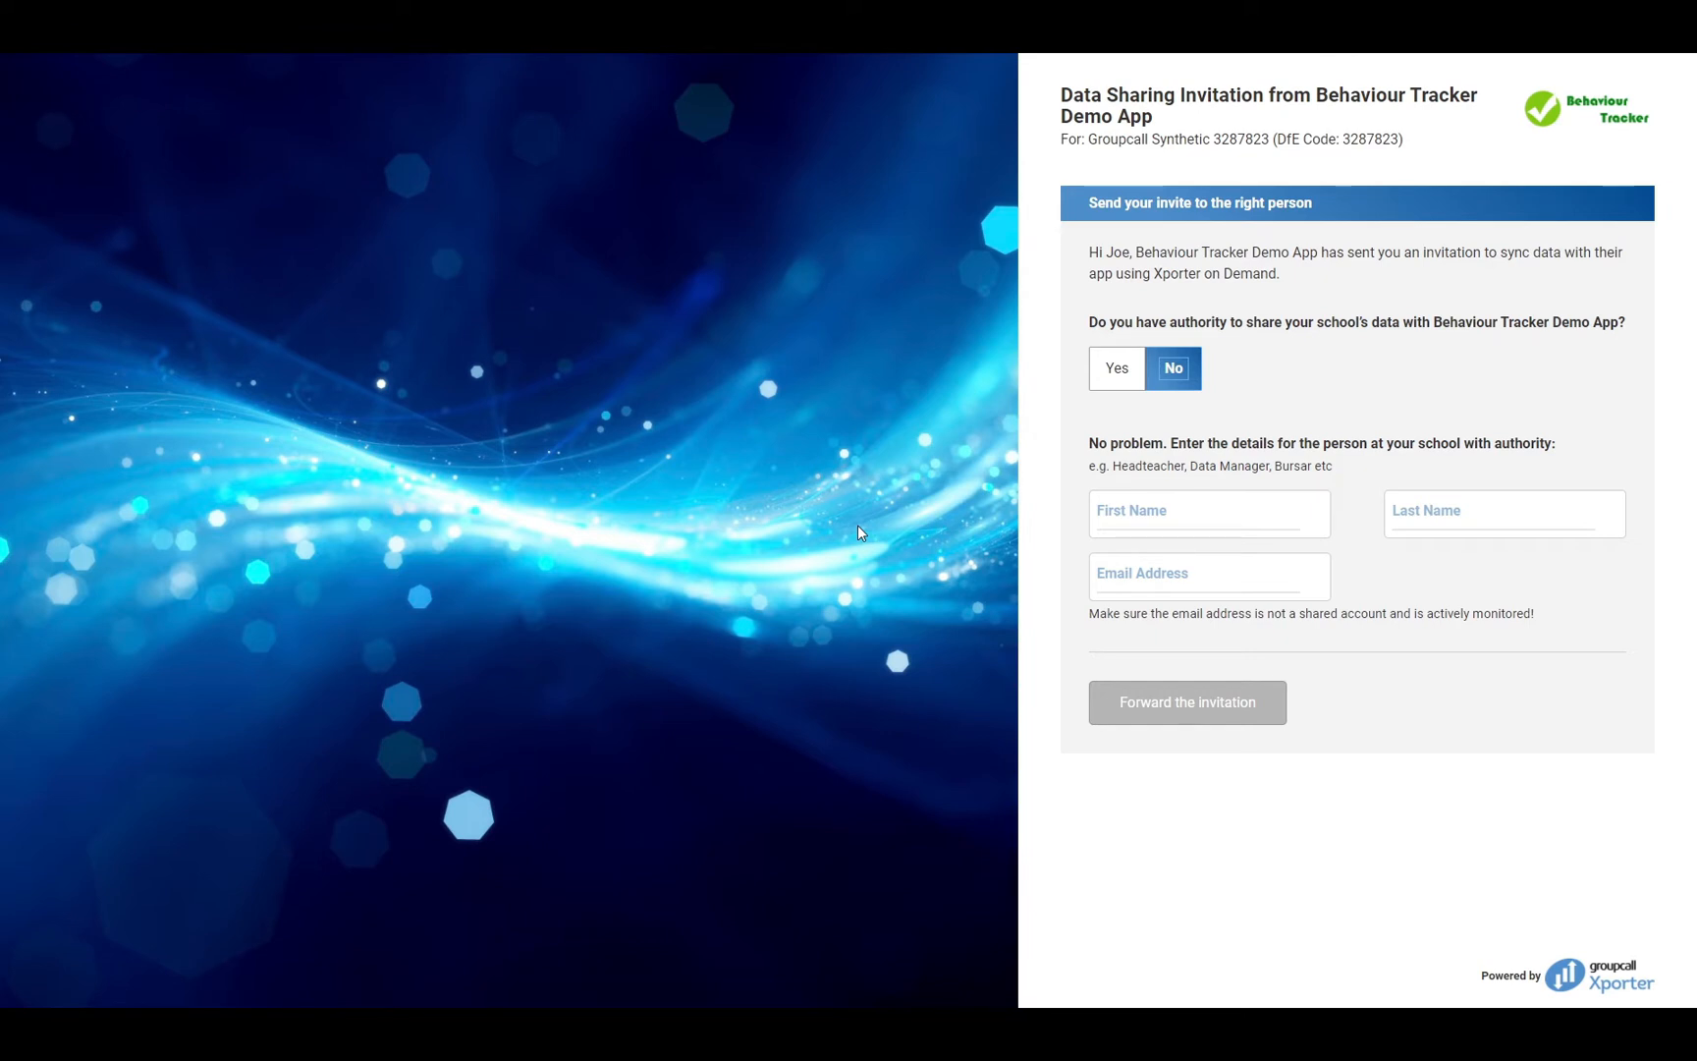
pyautogui.click(1116, 369)
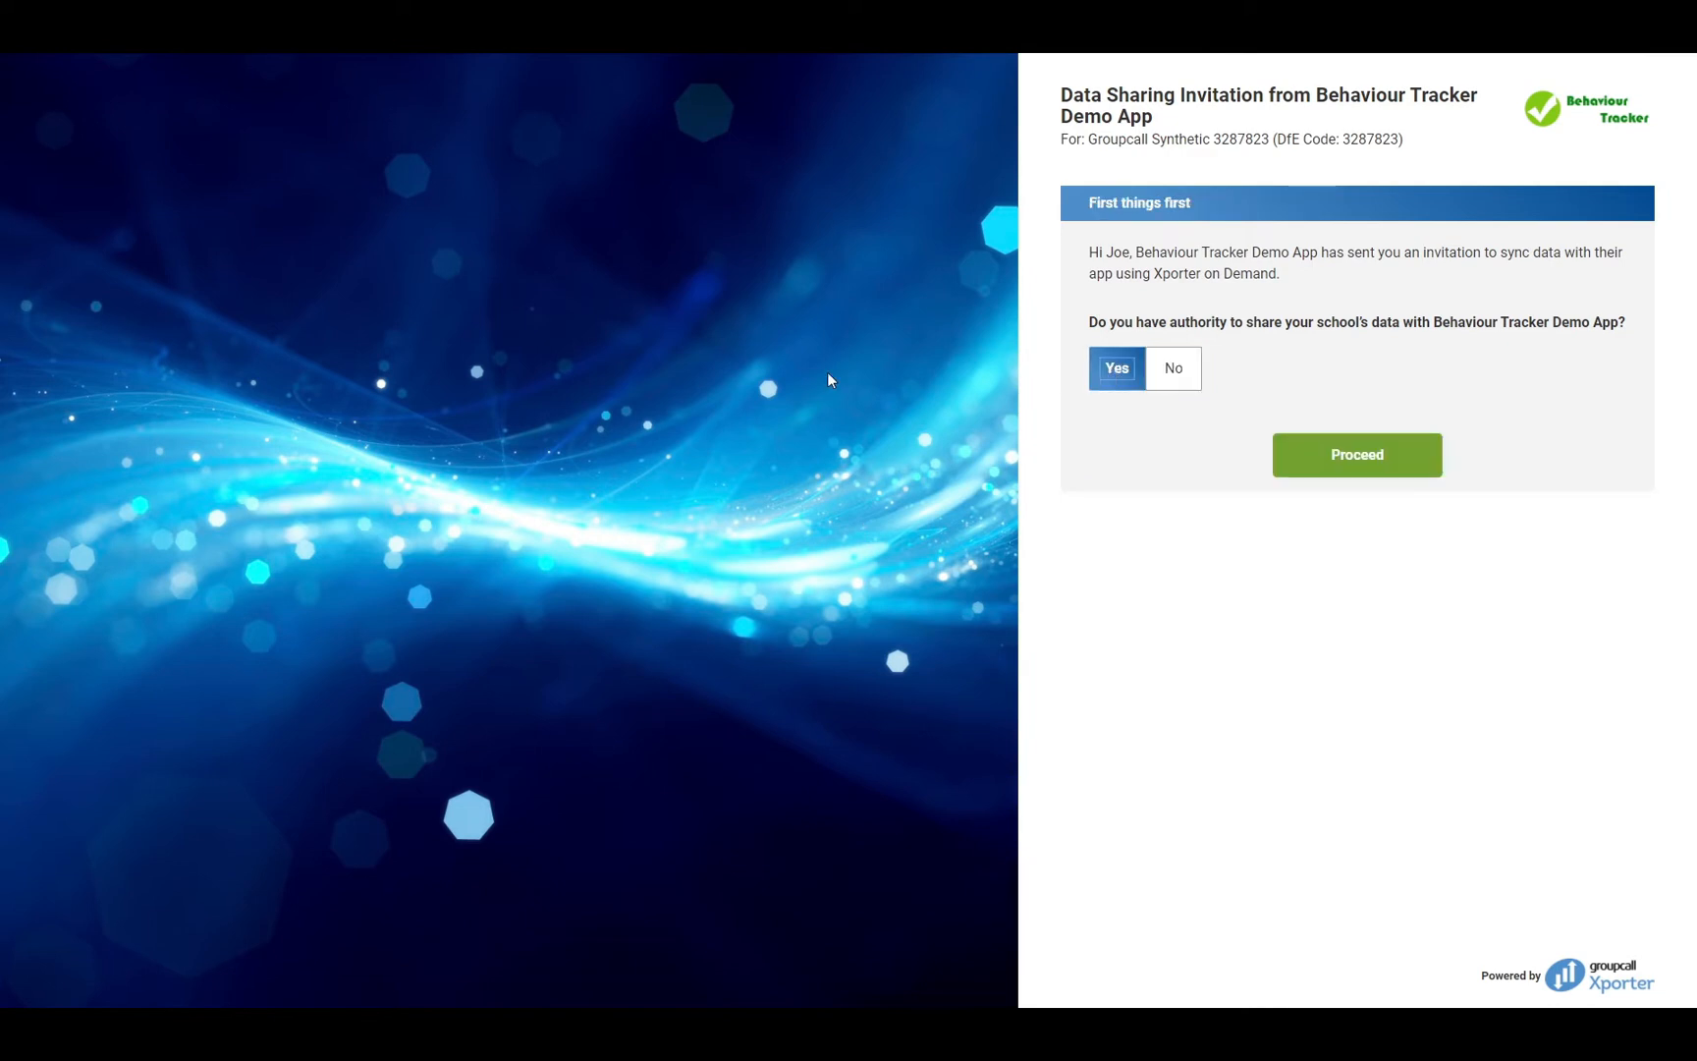
pyautogui.click(1355, 454)
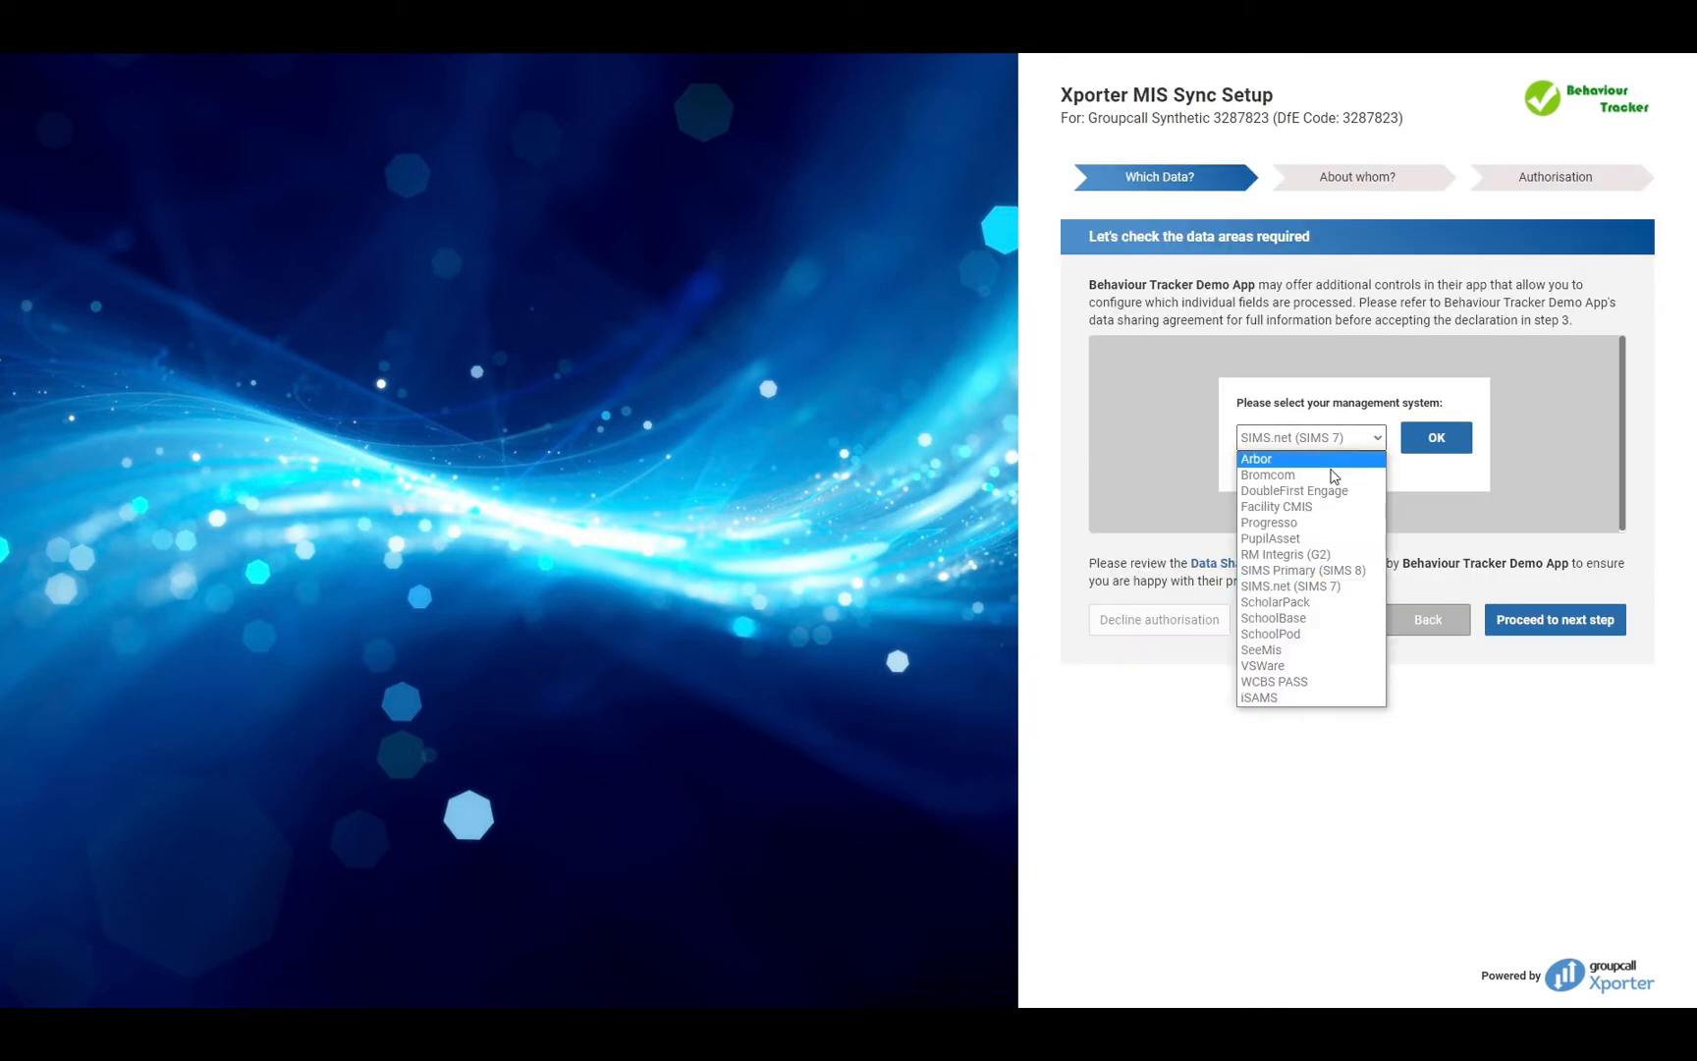
pyautogui.moveTo(1275, 602)
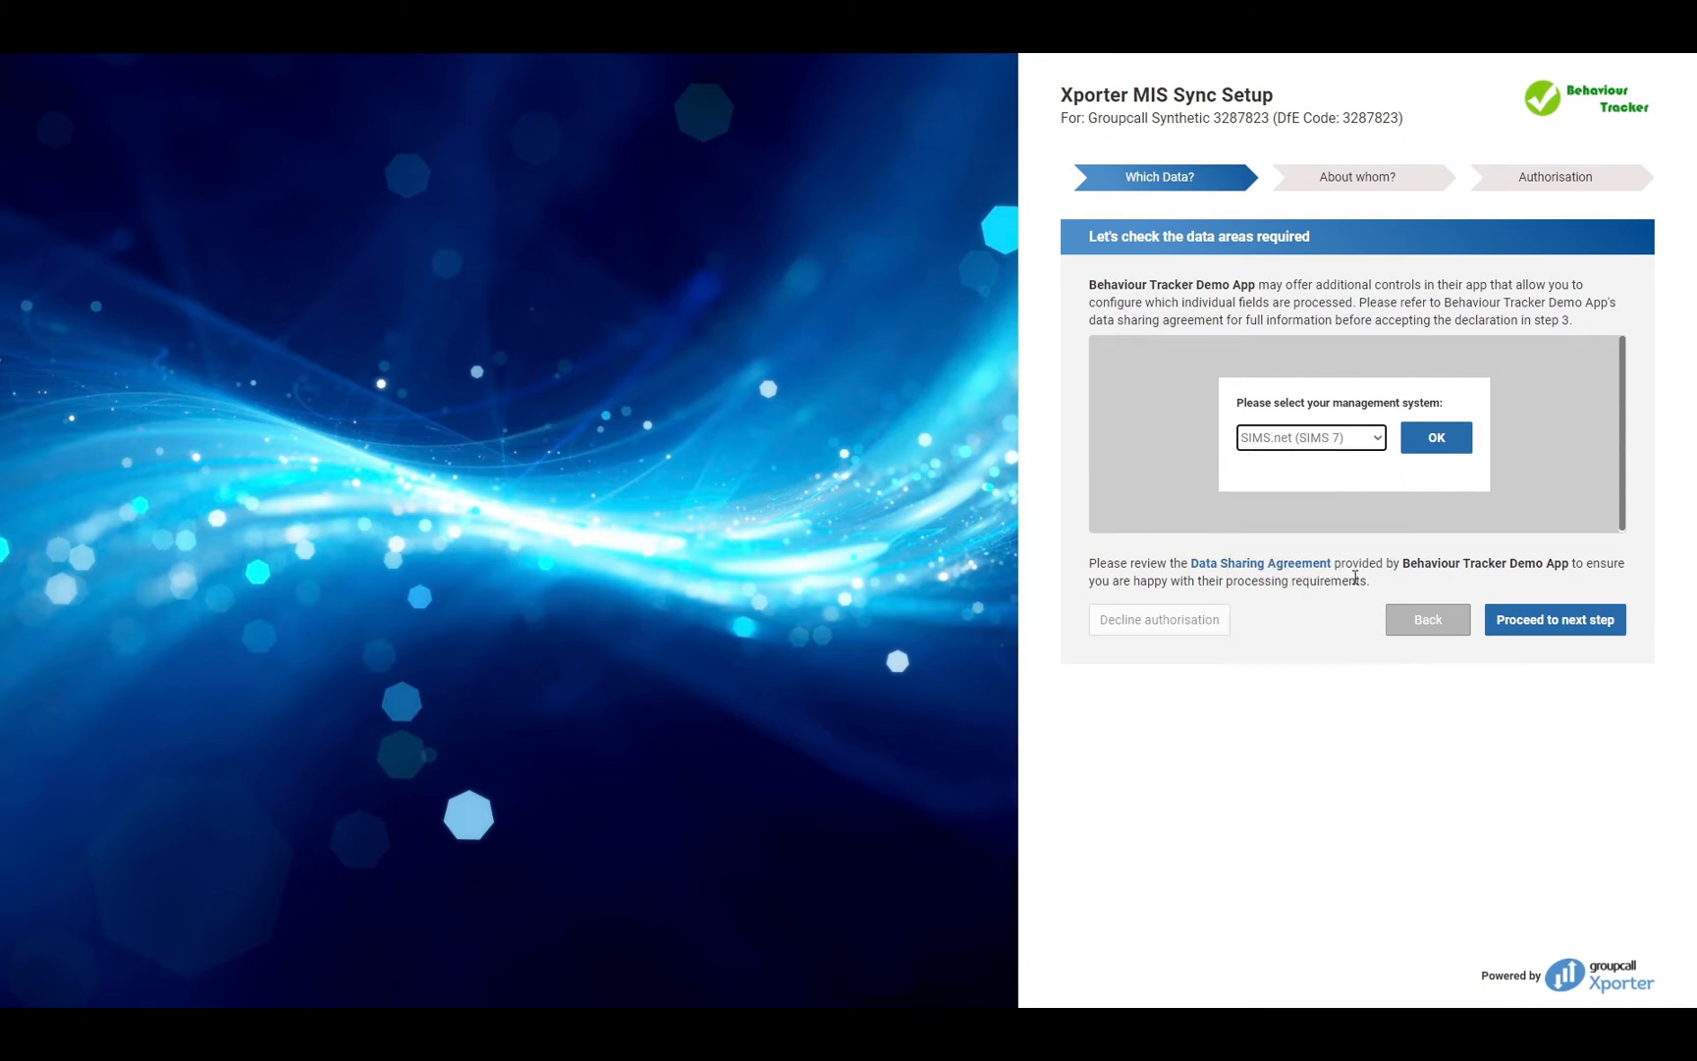
# Confirm SIMS.net (SIMS 7) and expand the Students and School data areas
pyautogui.click(1434, 437)
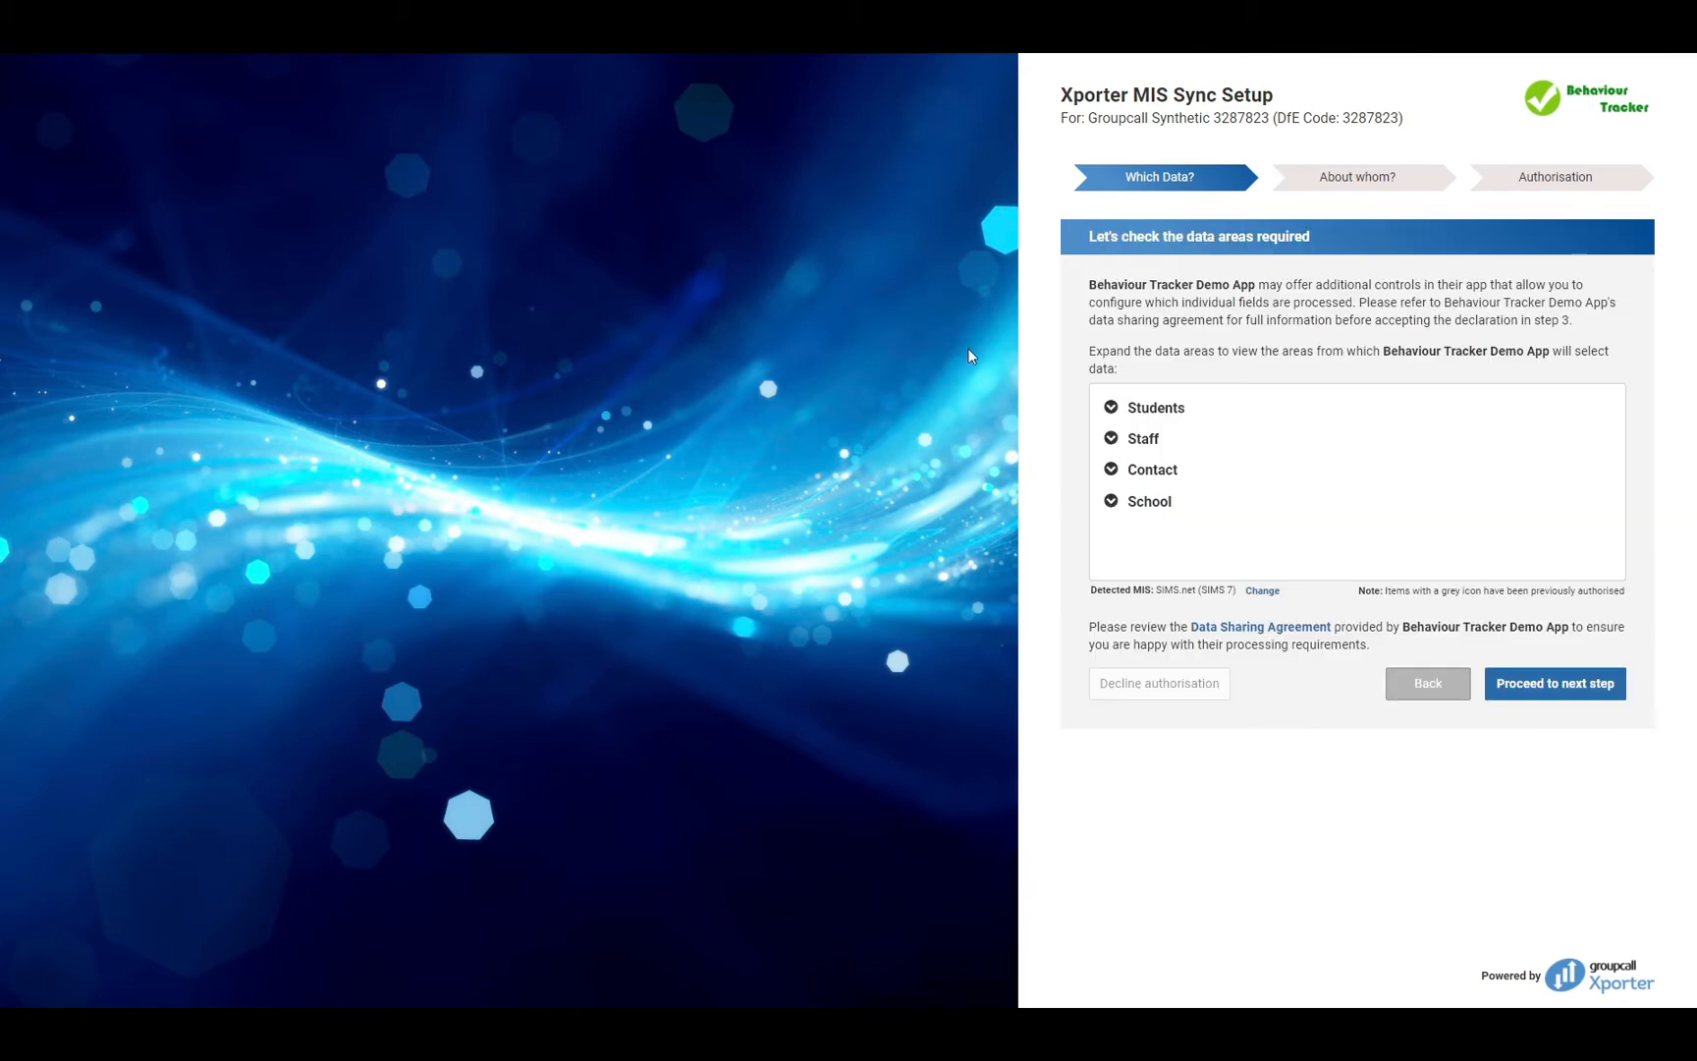
pyautogui.click(1111, 406)
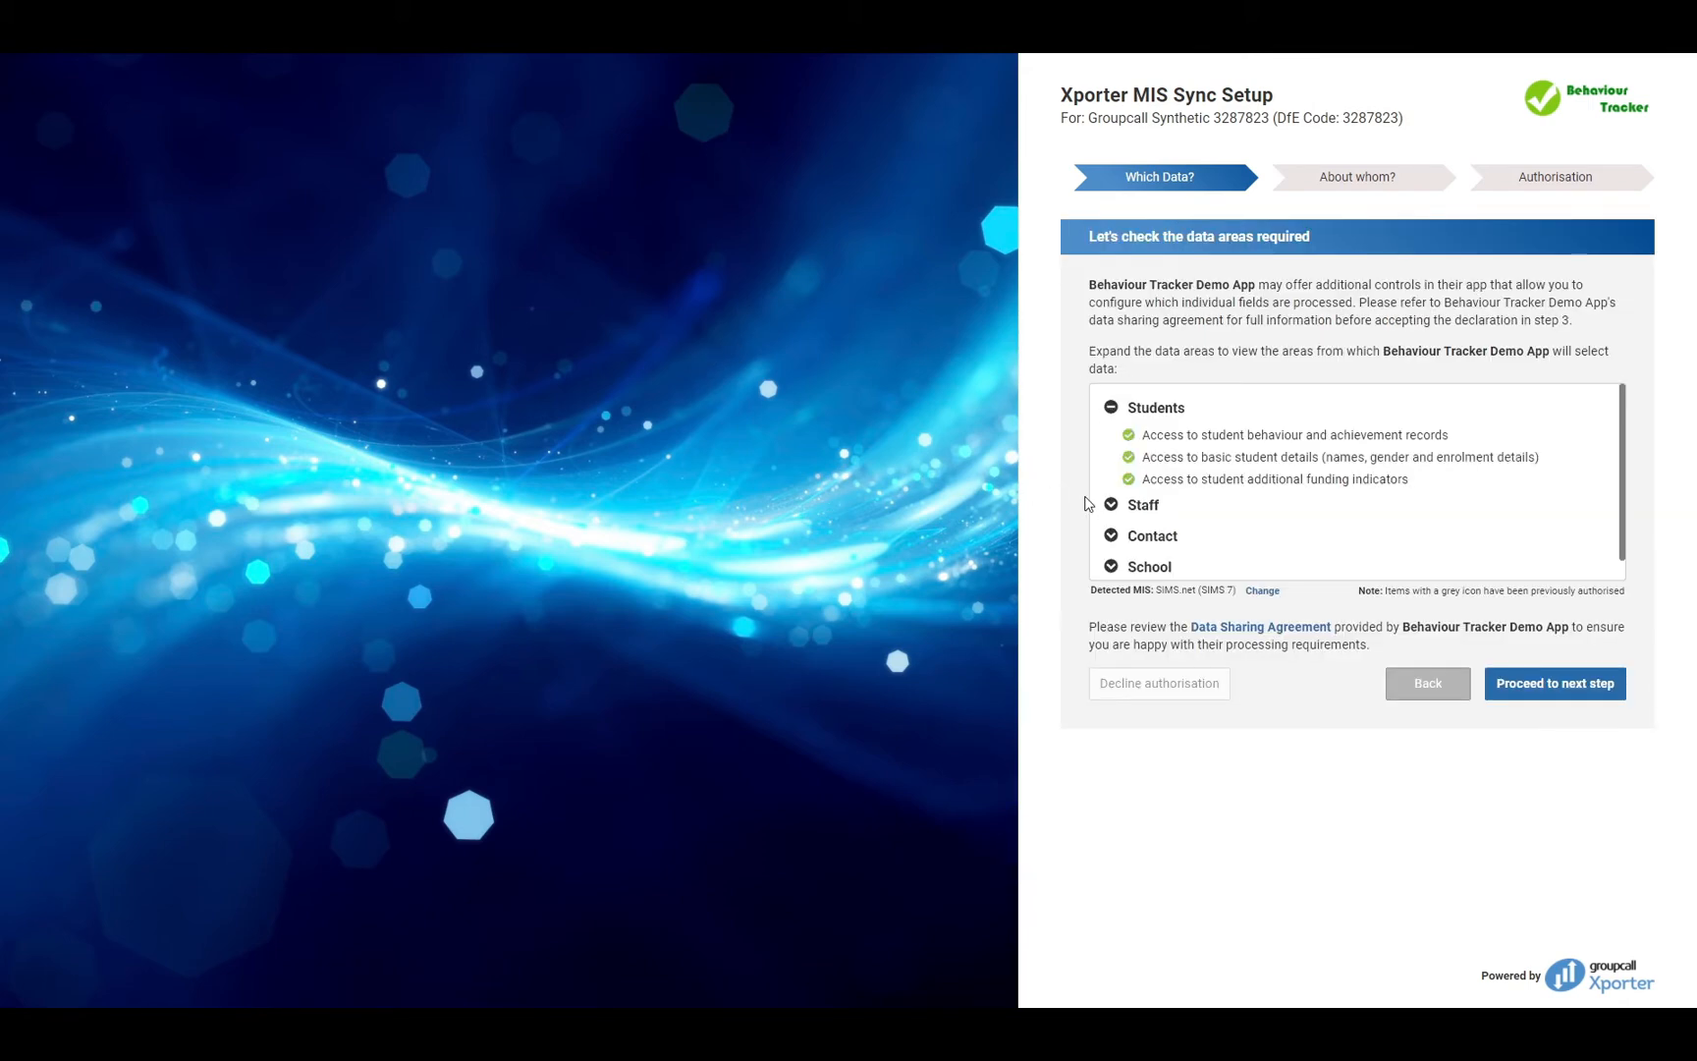
pyautogui.click(1110, 439)
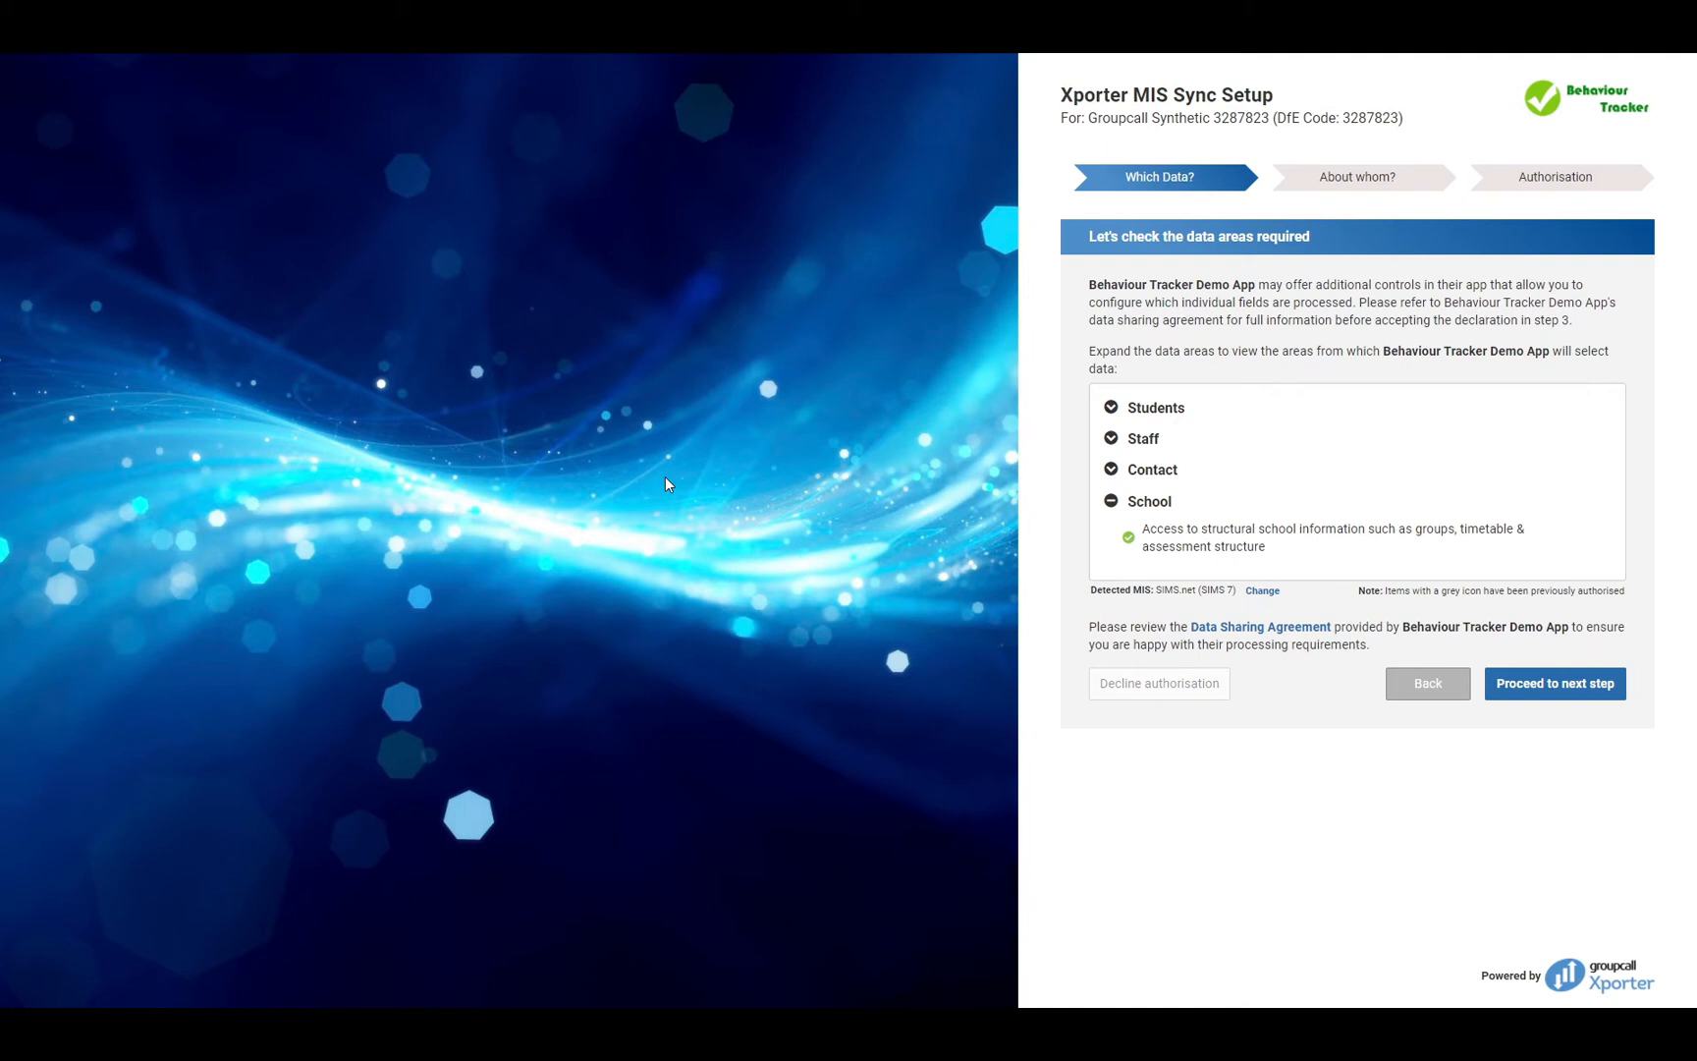
pyautogui.moveTo(1497, 761)
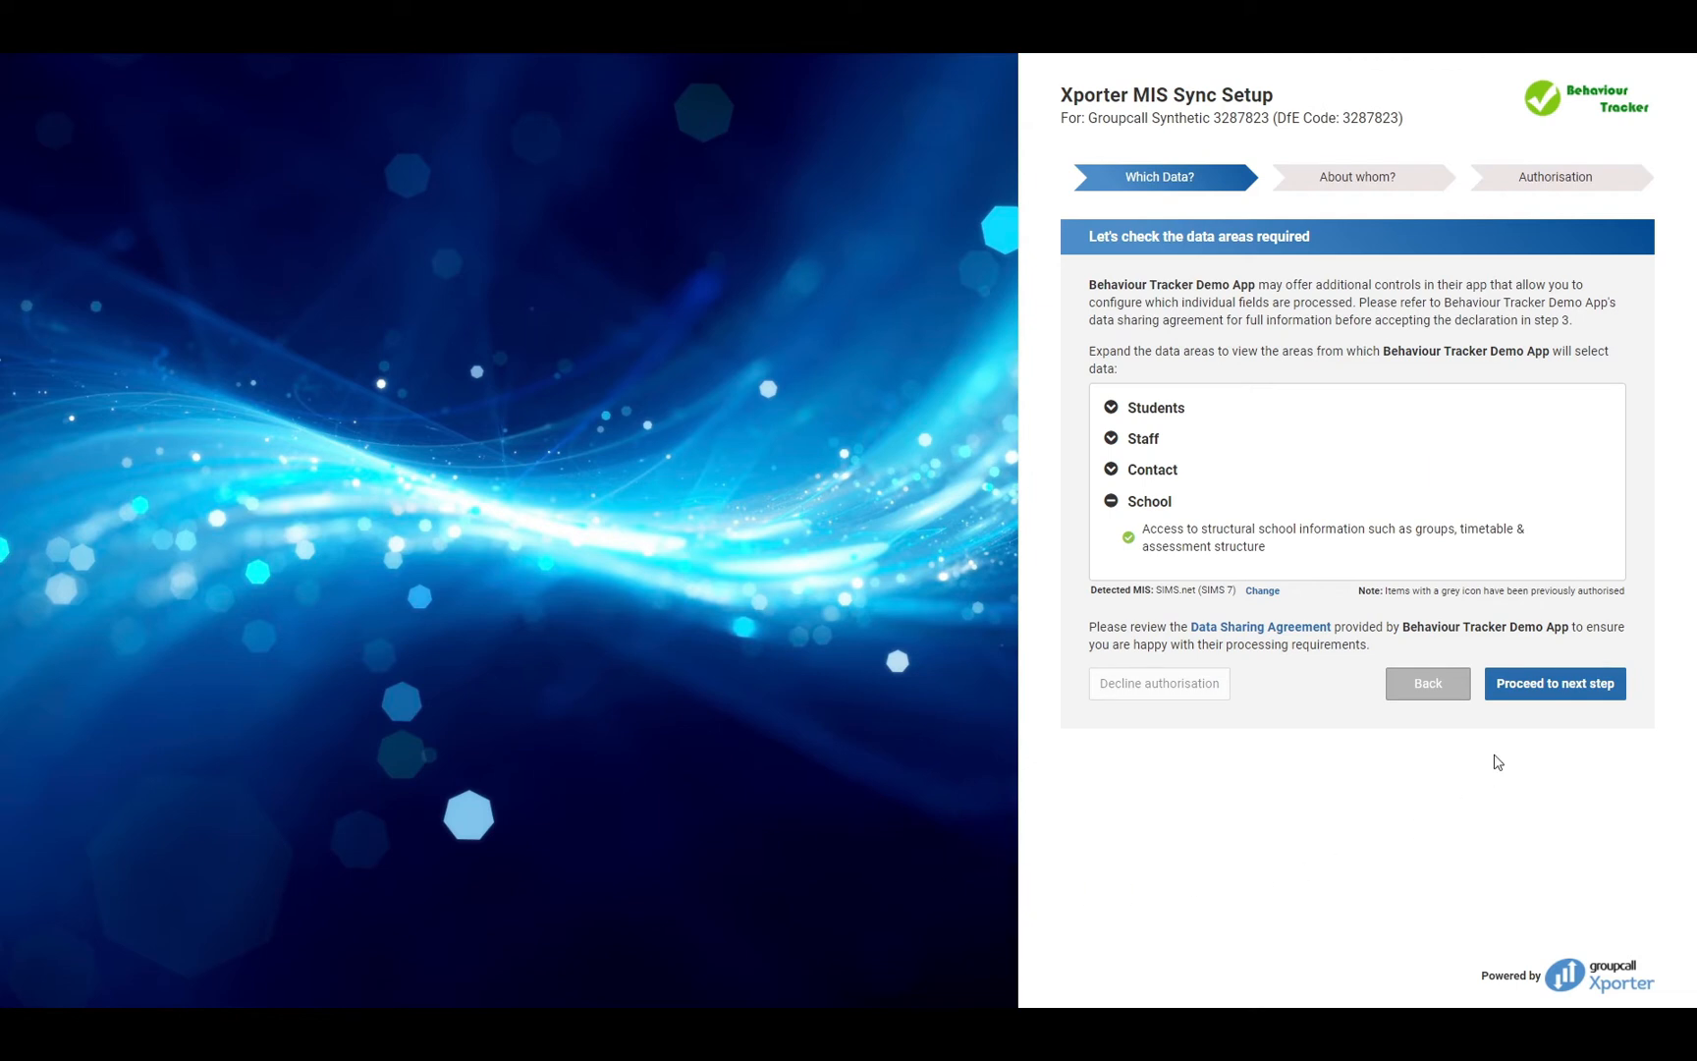
# Proceed to the 'About whom?' step with Recommended: Share all by default
pyautogui.click(1553, 682)
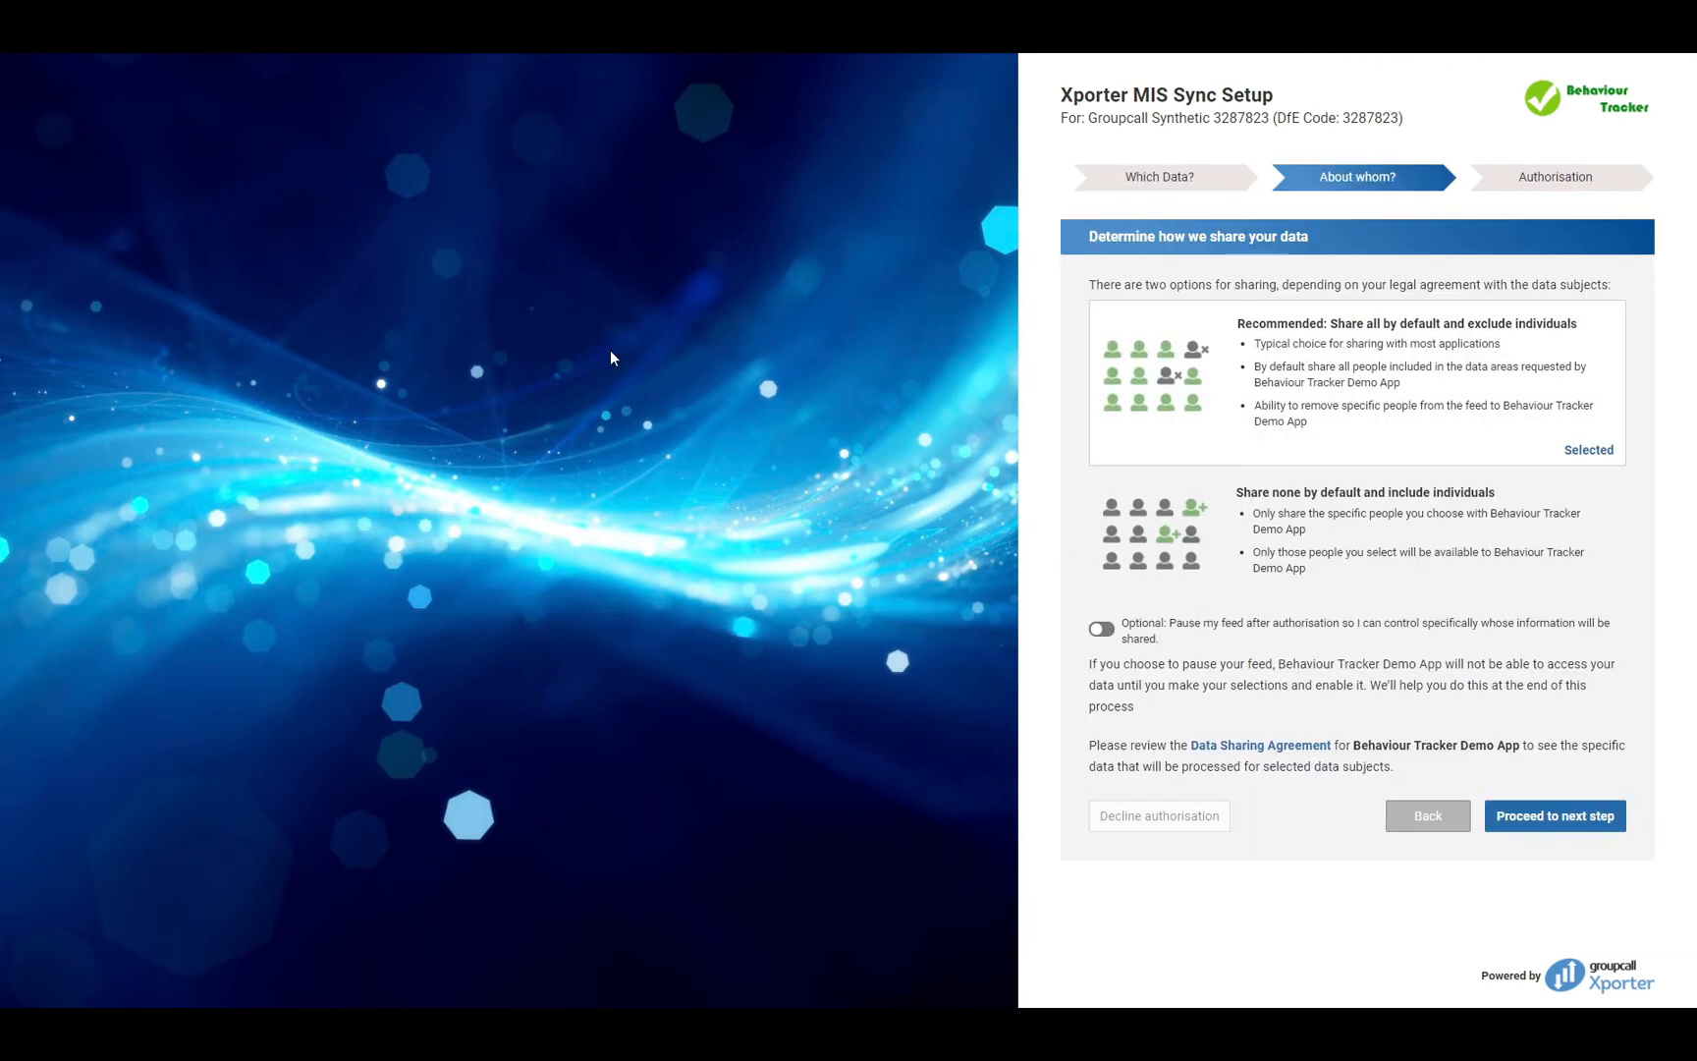
pyautogui.moveTo(615, 364)
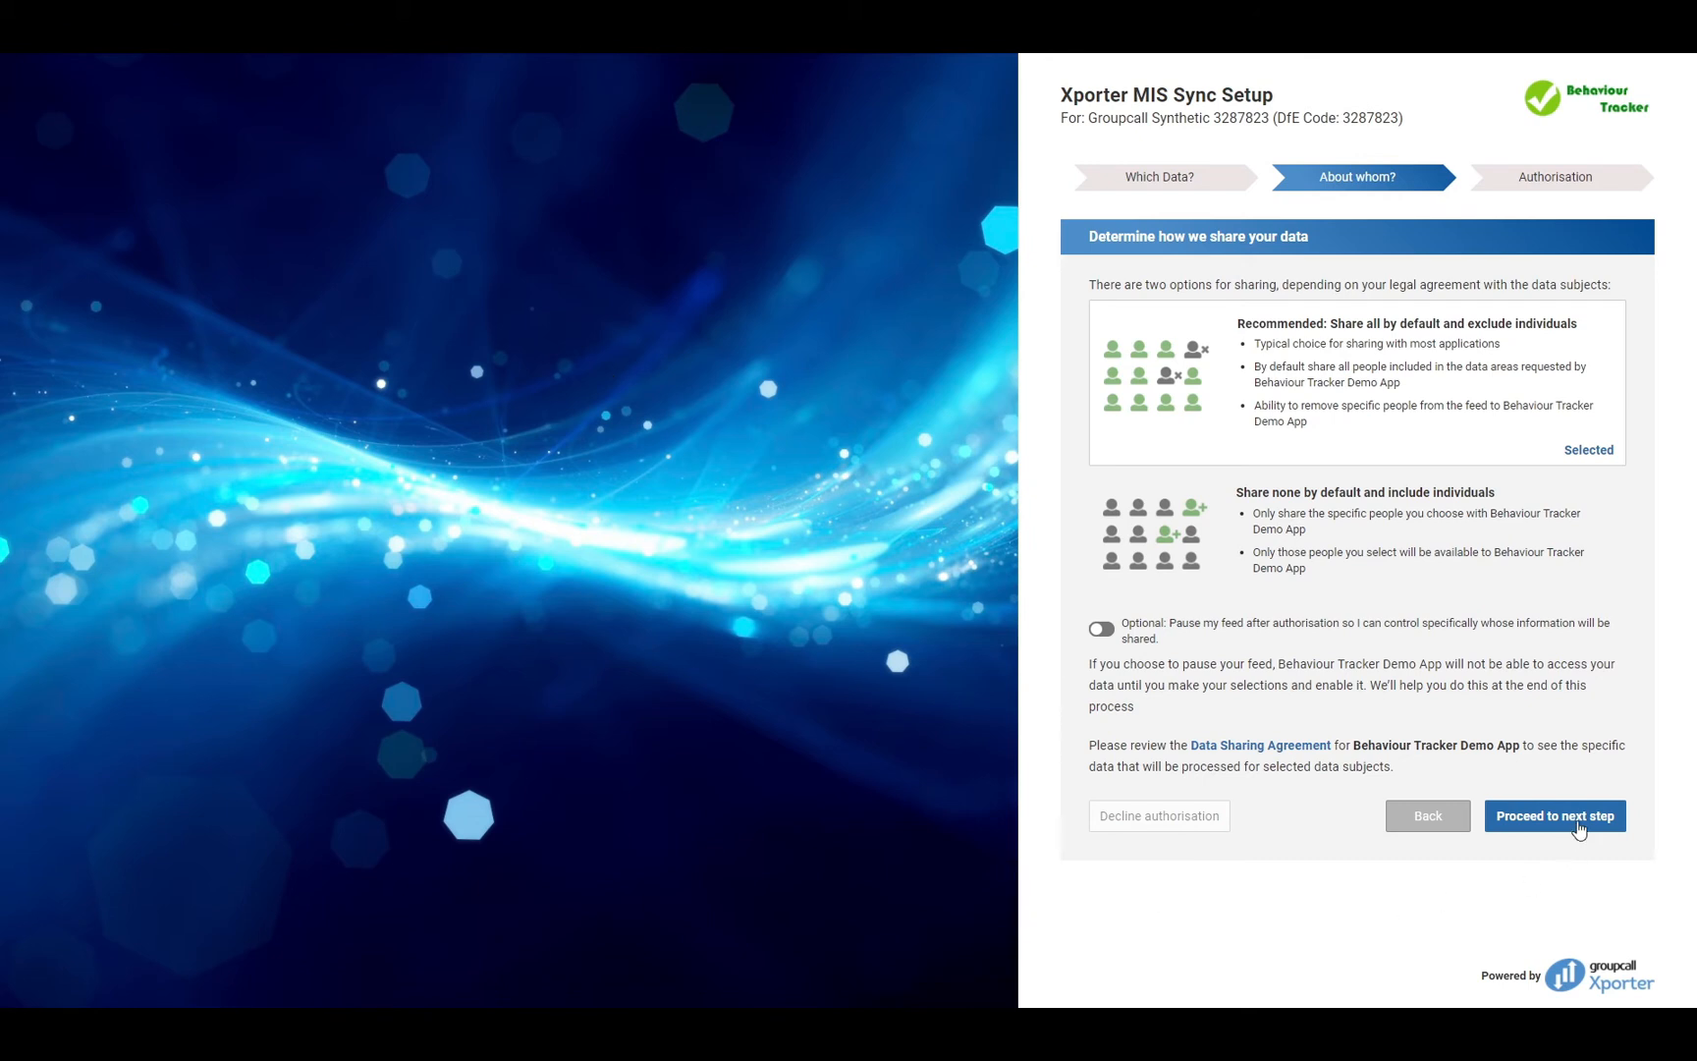
# Proceed to the summary, switch on the legal-basis declaration, and click Authorise Sharing
pyautogui.click(1555, 815)
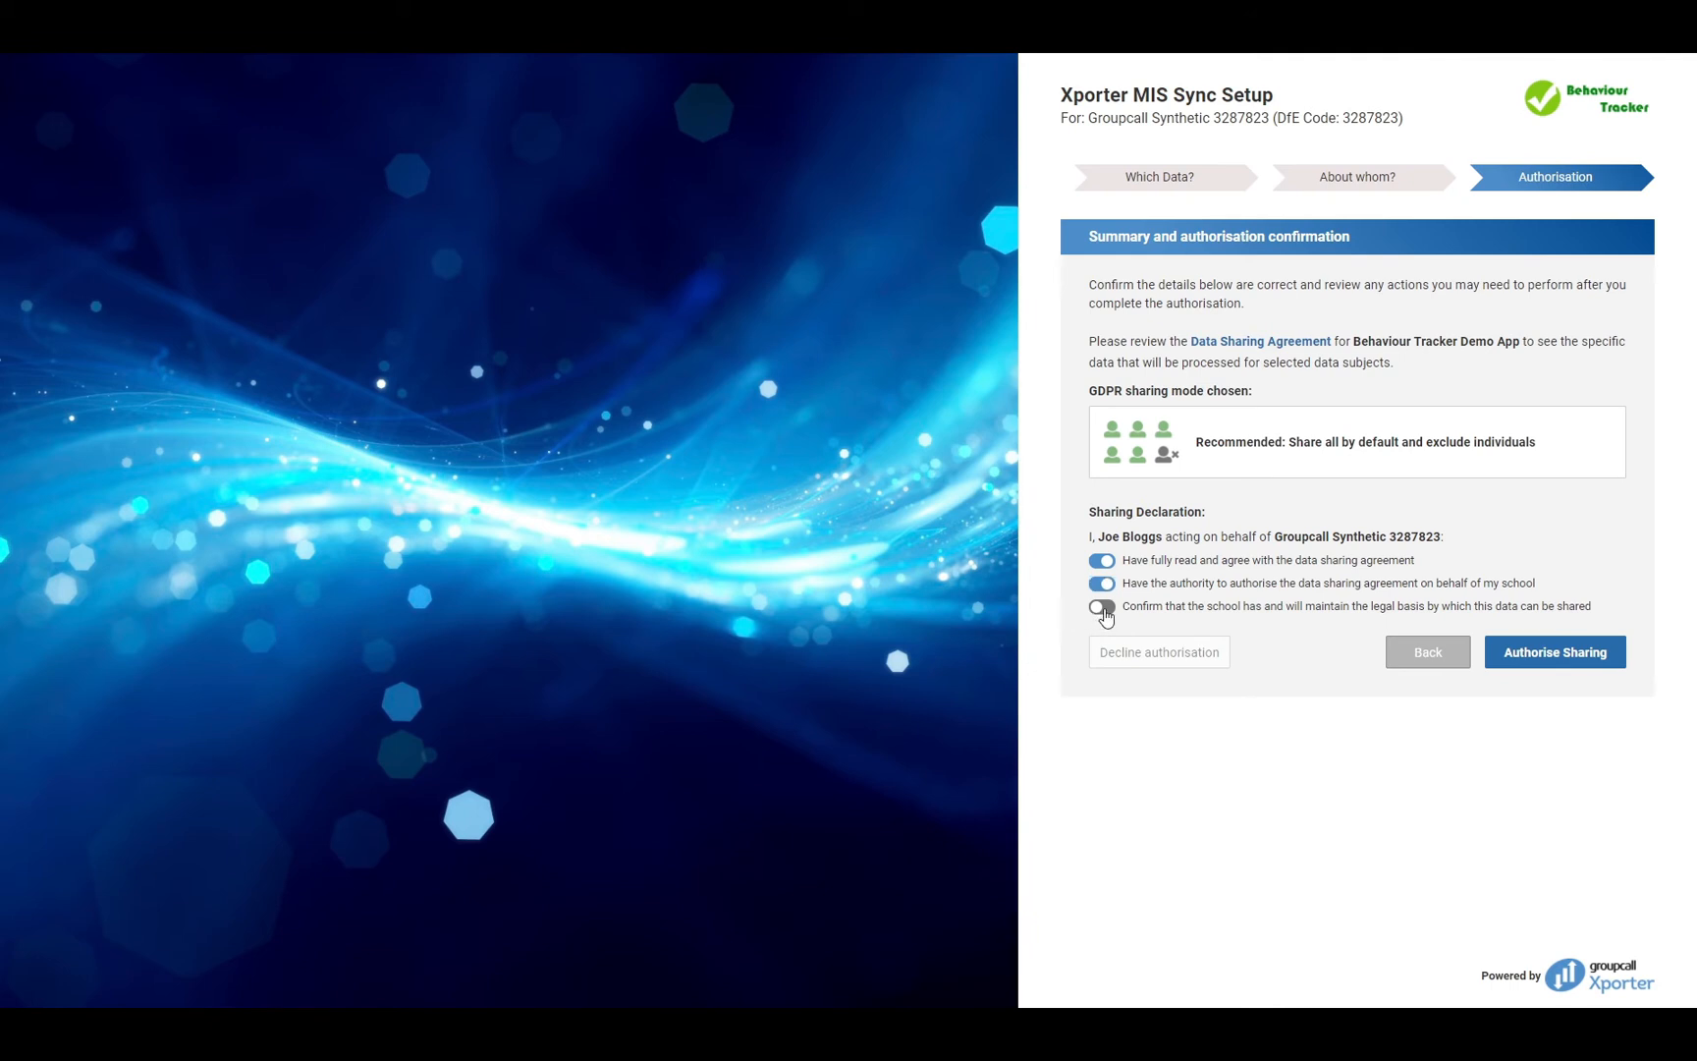
pyautogui.click(1100, 606)
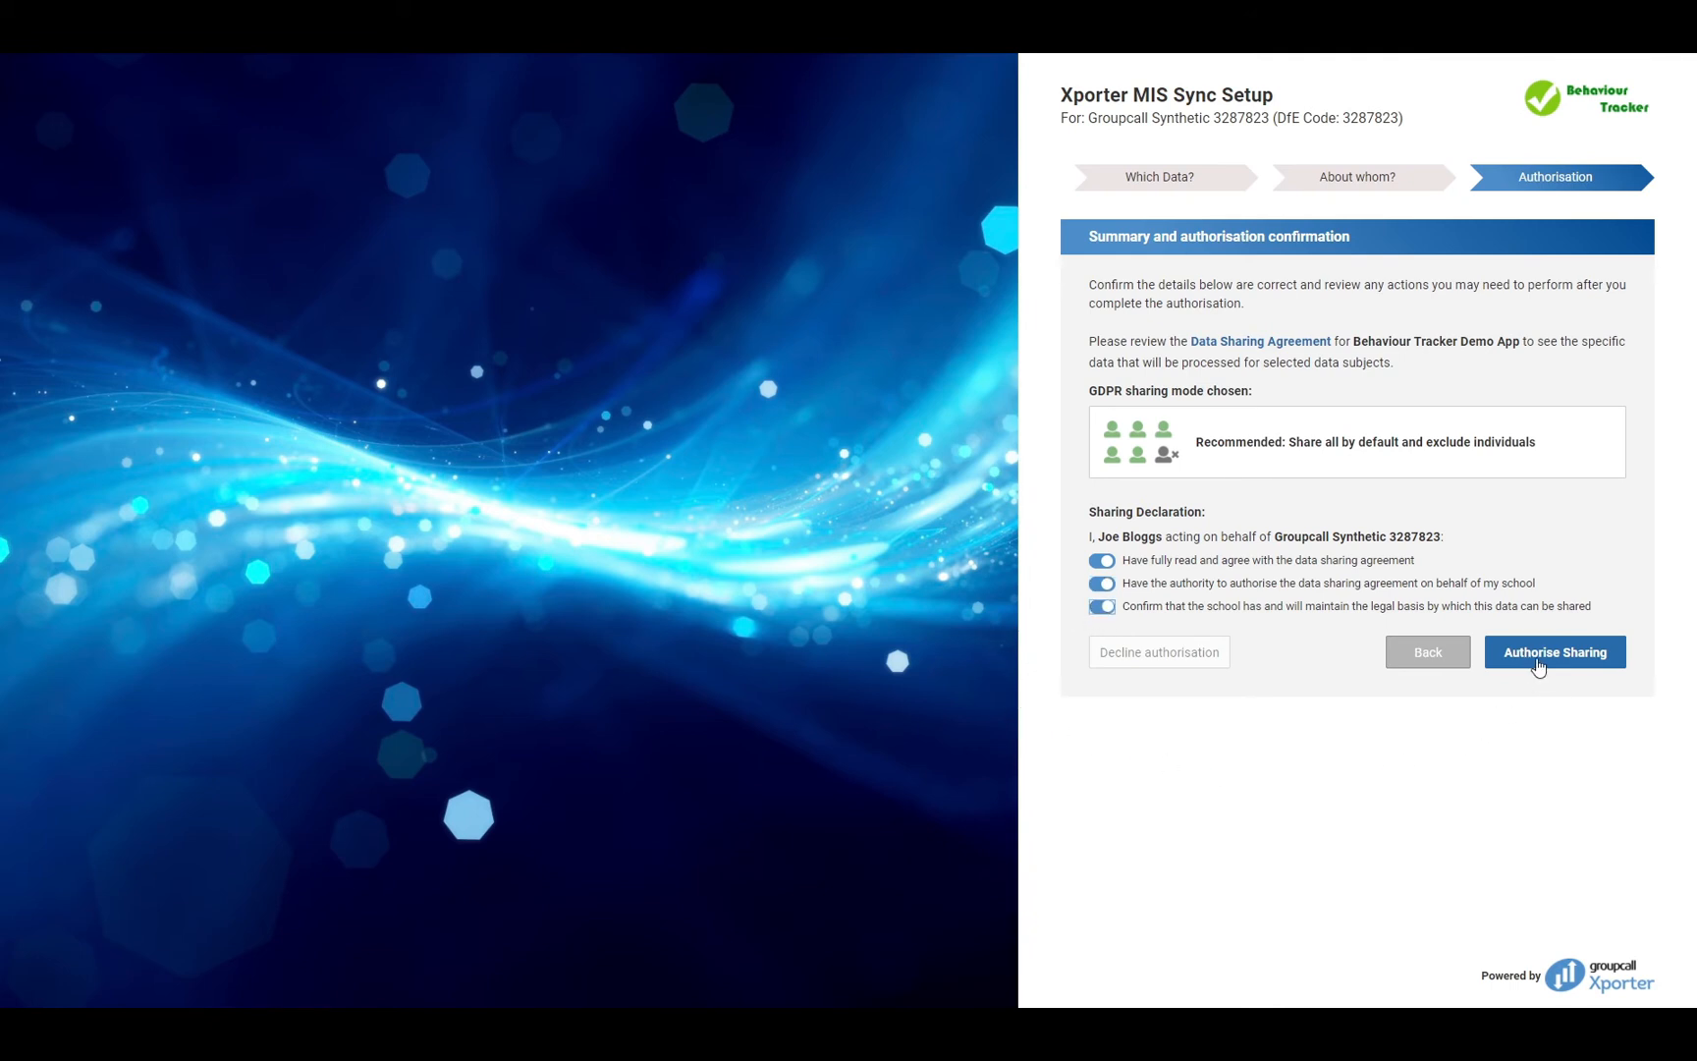
pyautogui.click(1553, 651)
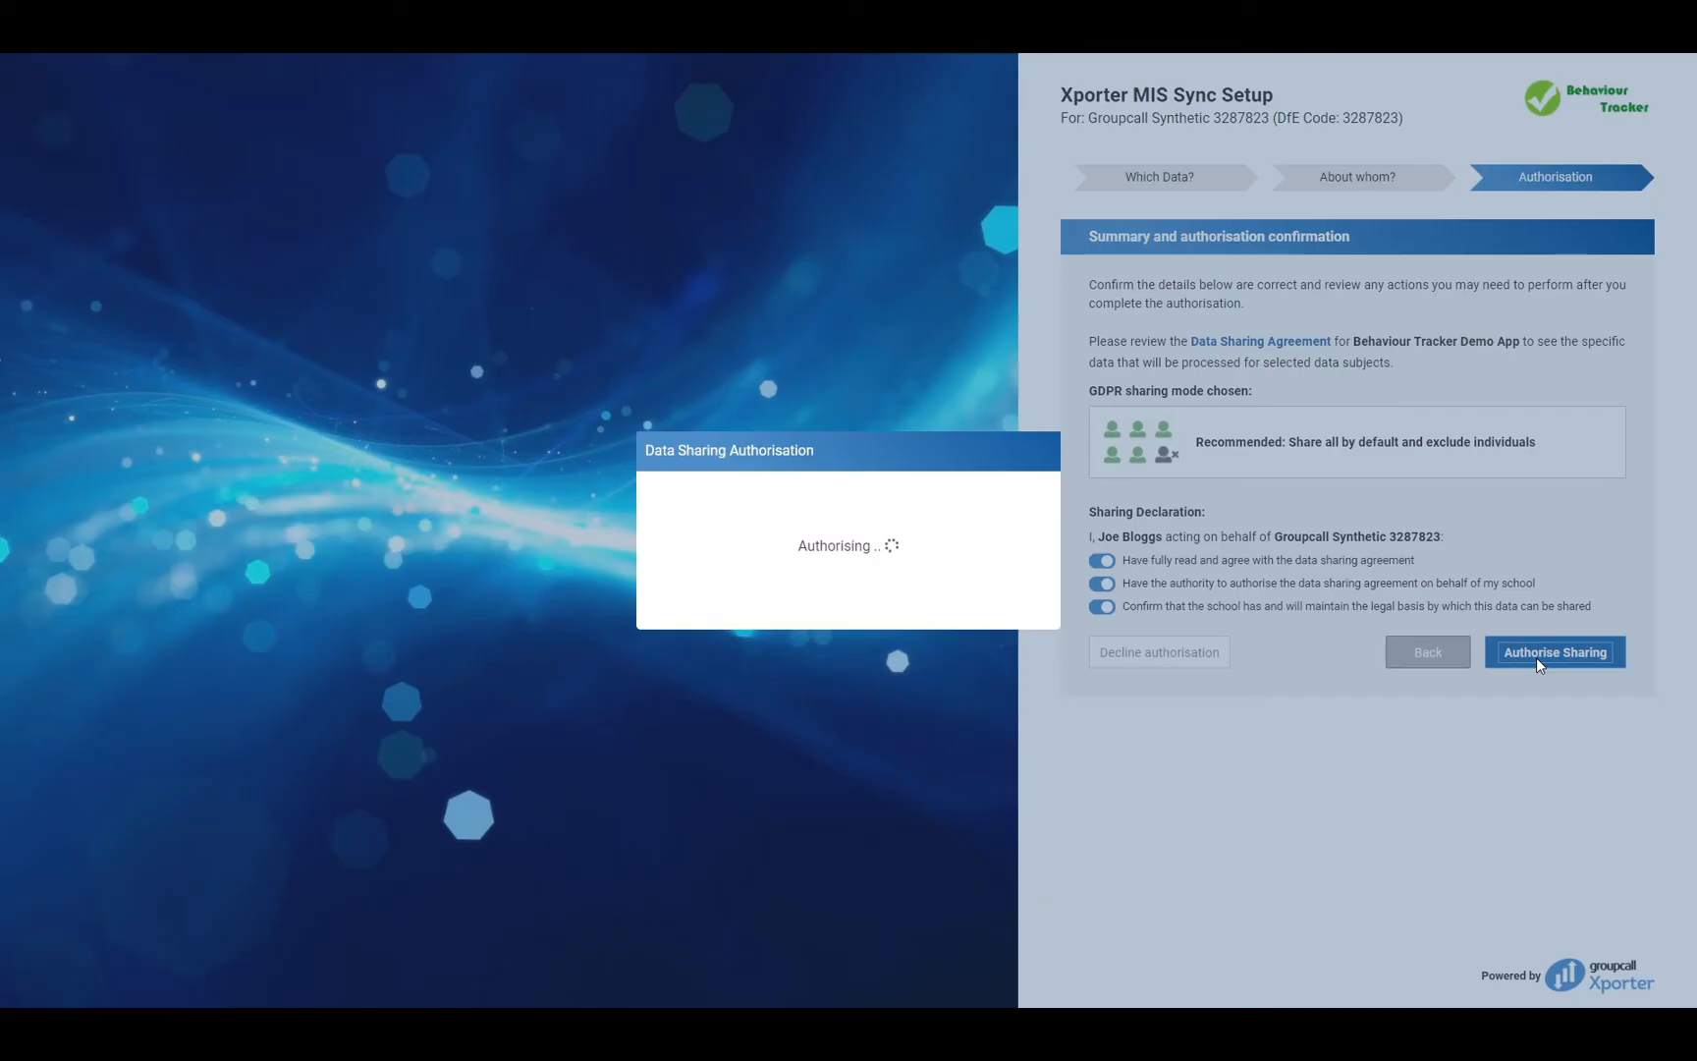
pyautogui.click(1553, 651)
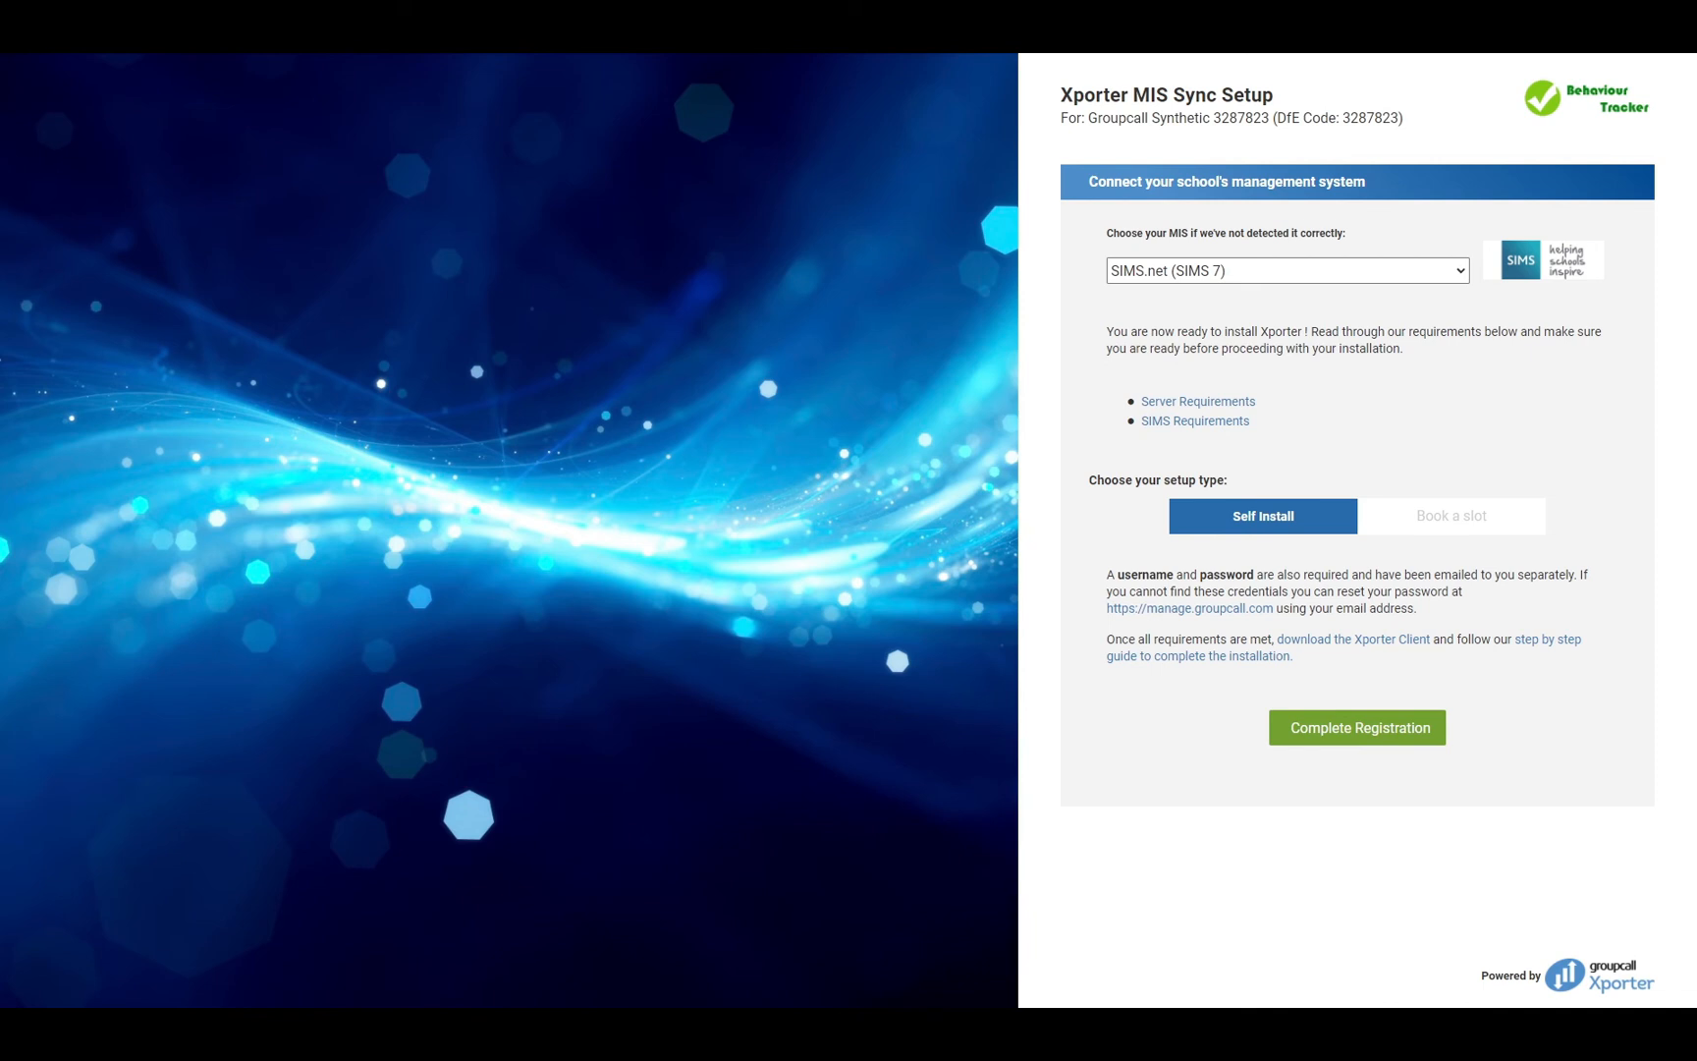
pyautogui.moveTo(1547, 336)
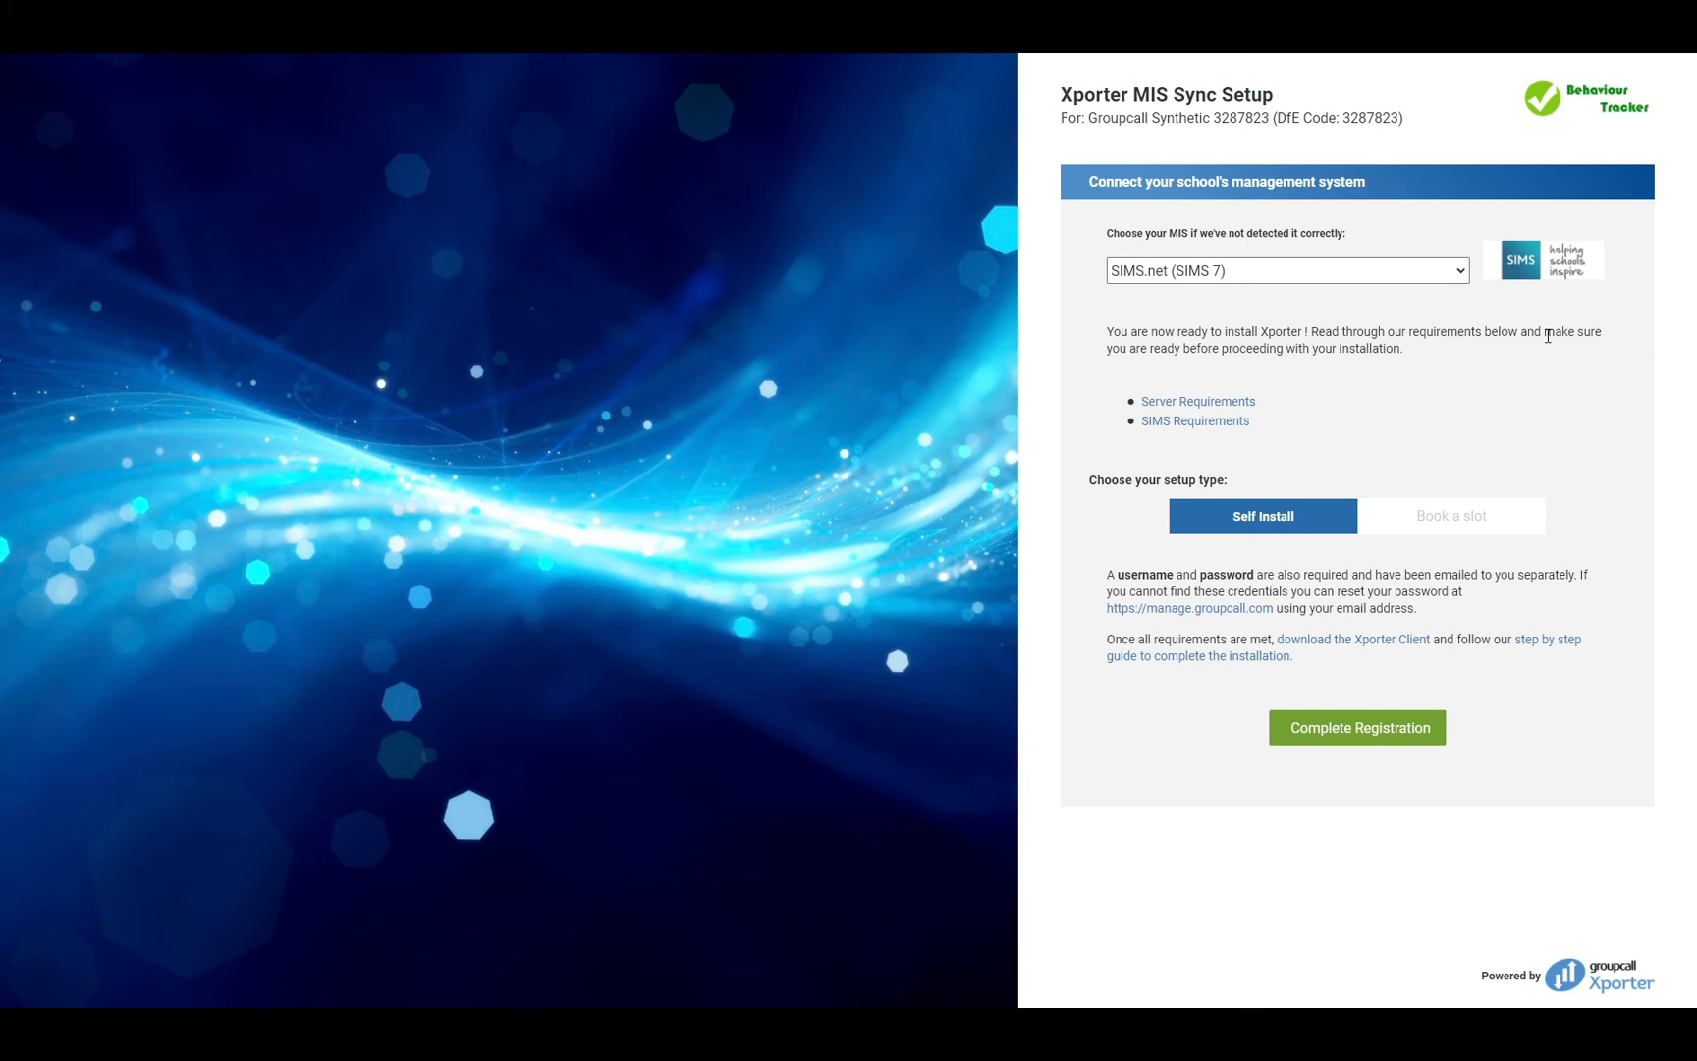
# Browse the Choose your MIS options, trying Bromcom, Progresso and SchoolBase
pyautogui.click(1286, 271)
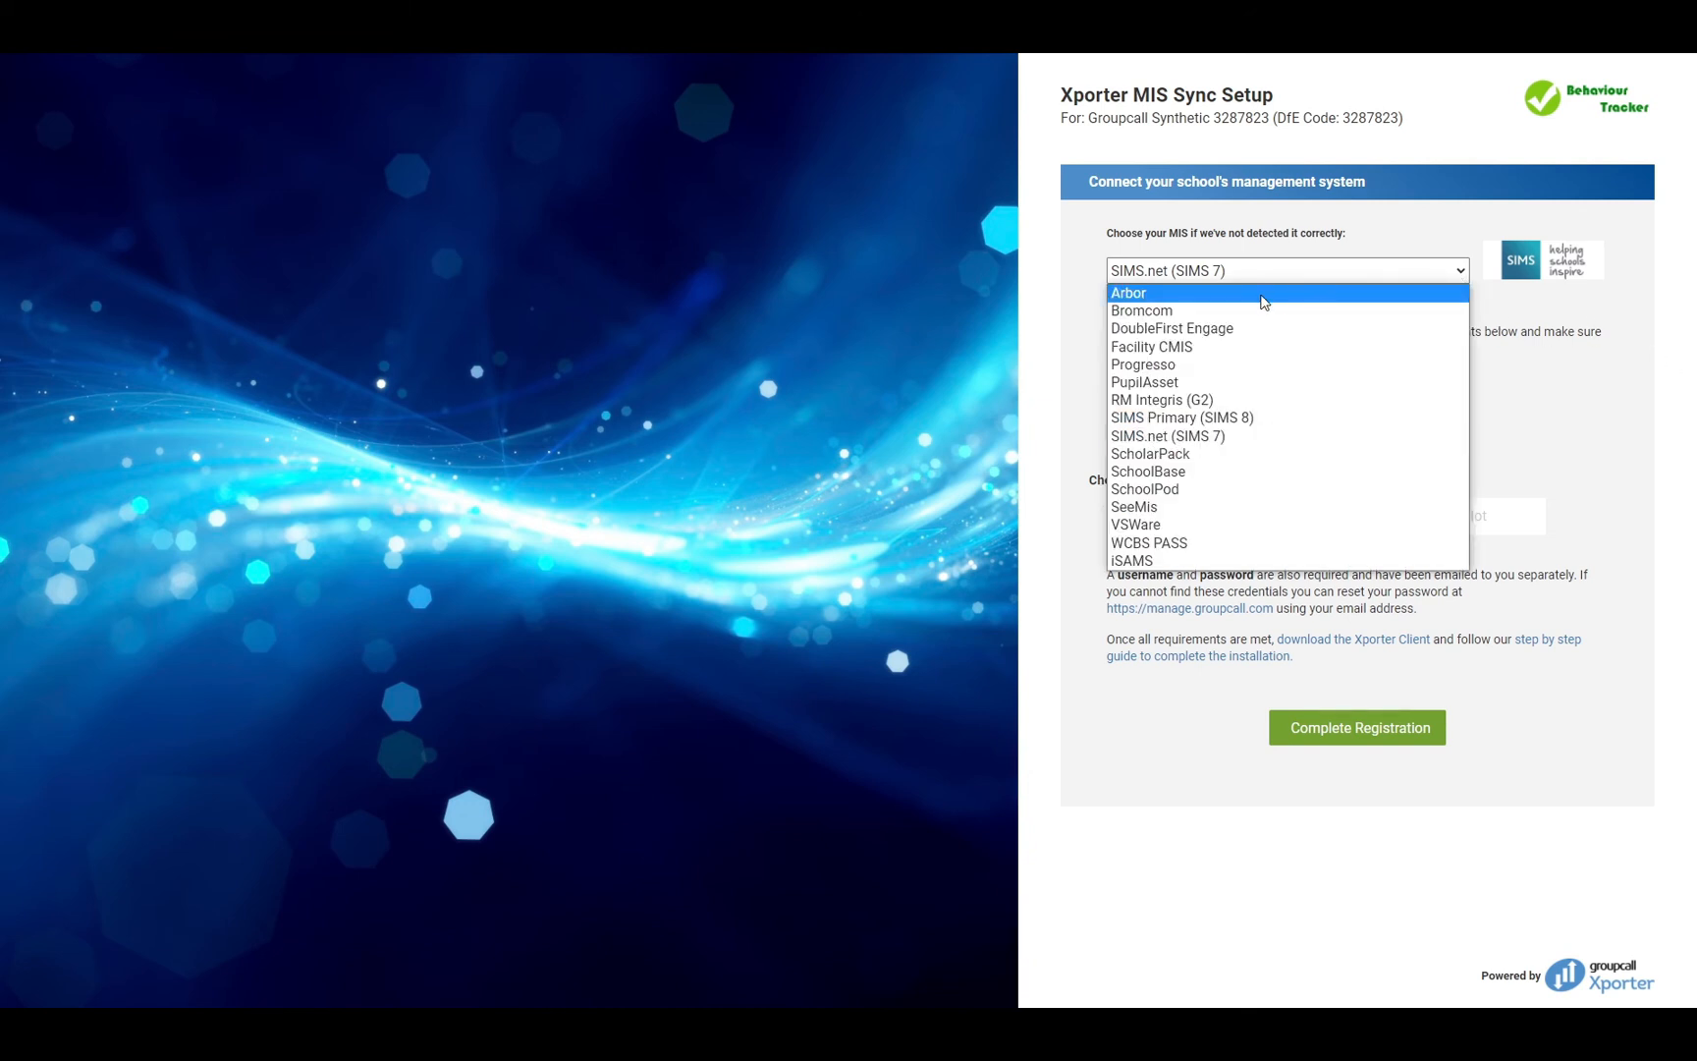
pyautogui.click(1143, 310)
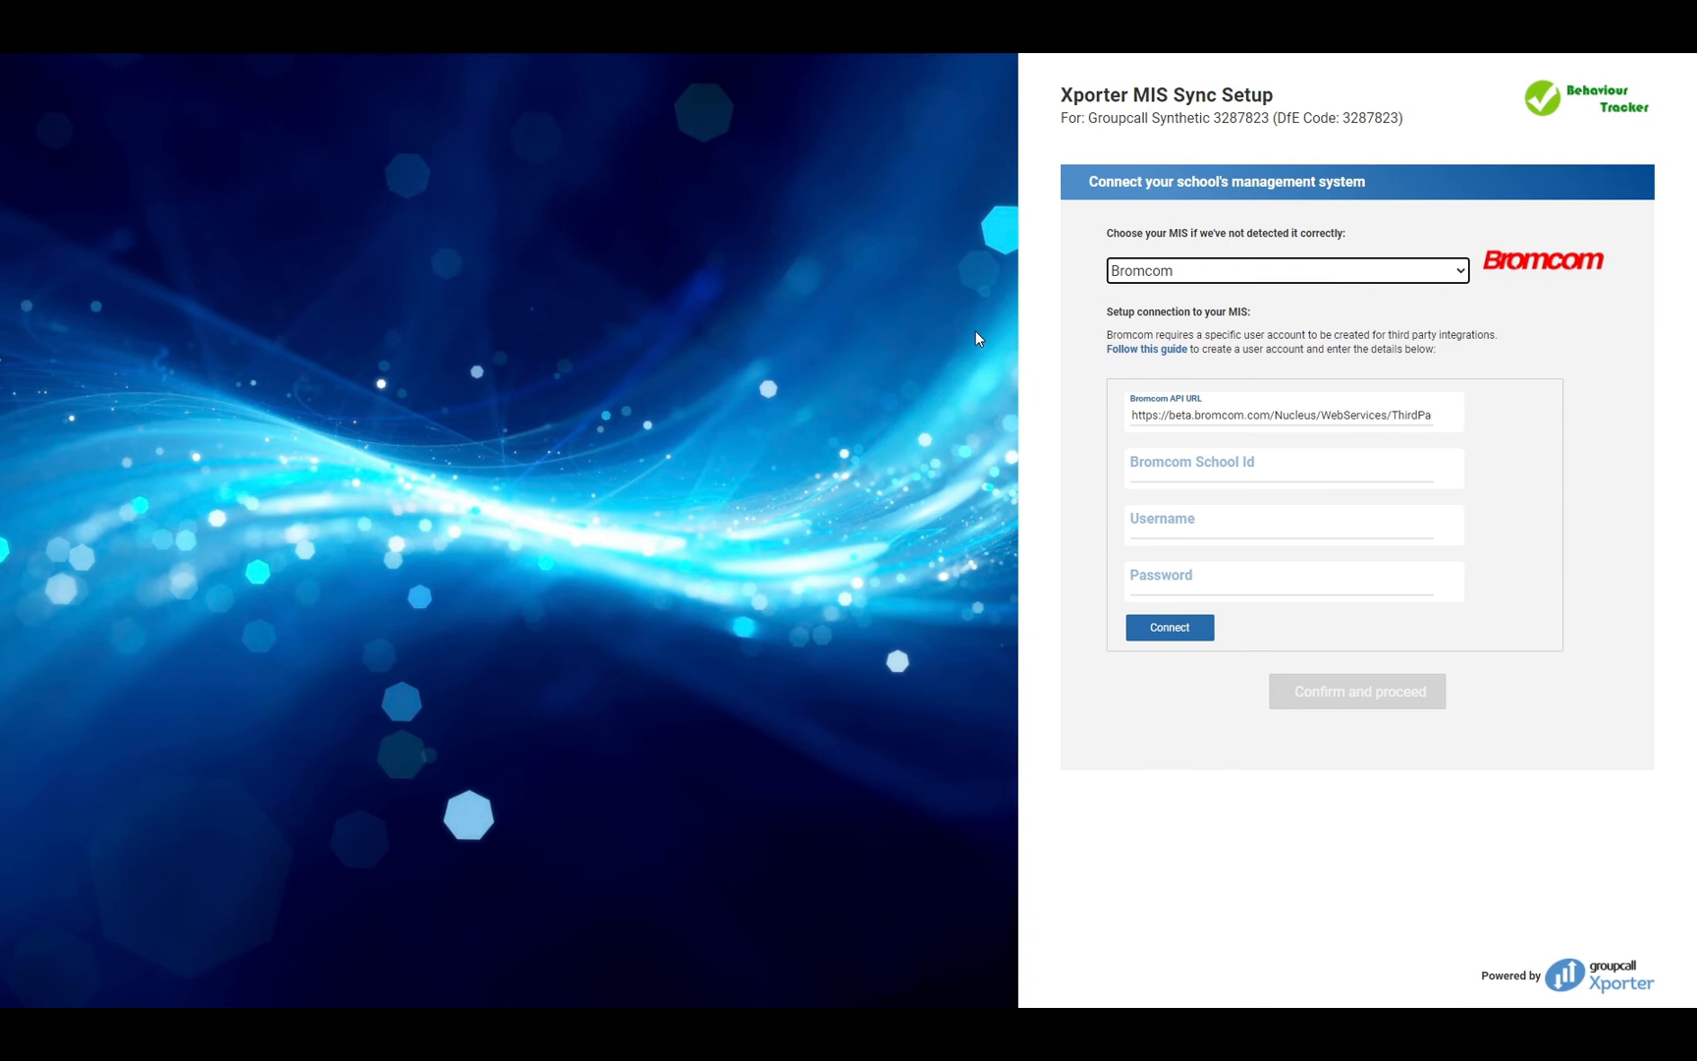
pyautogui.click(1287, 271)
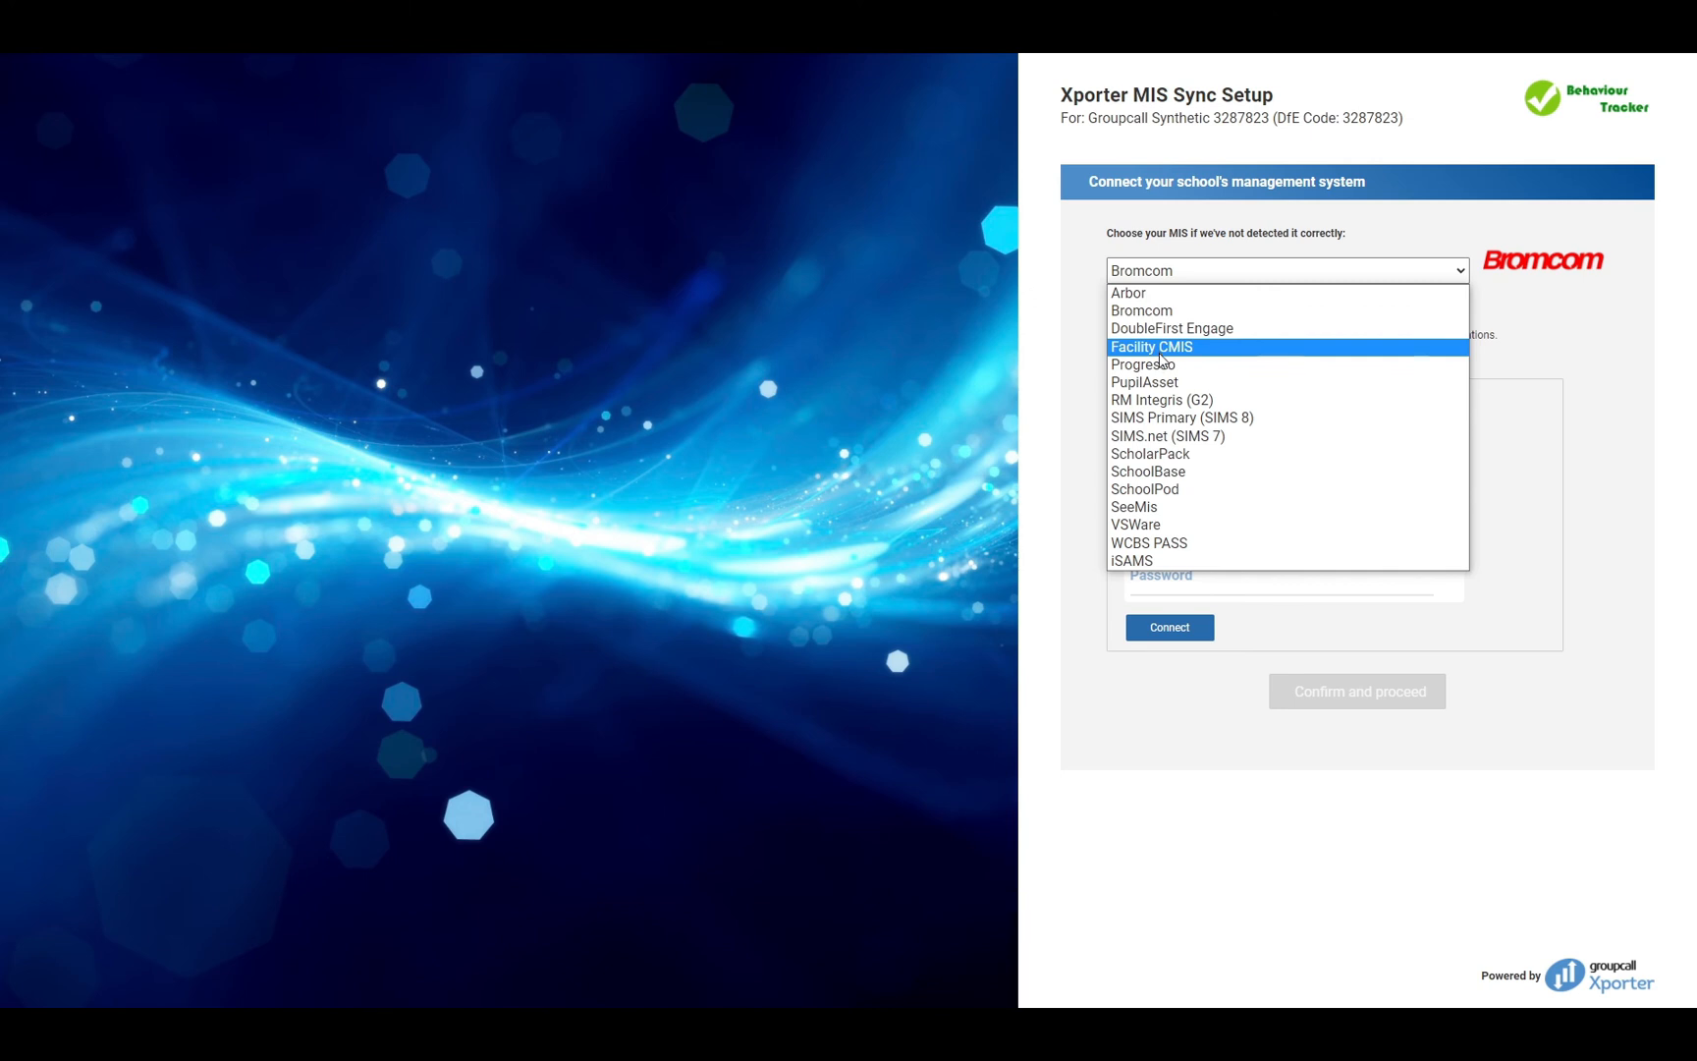
pyautogui.click(1143, 365)
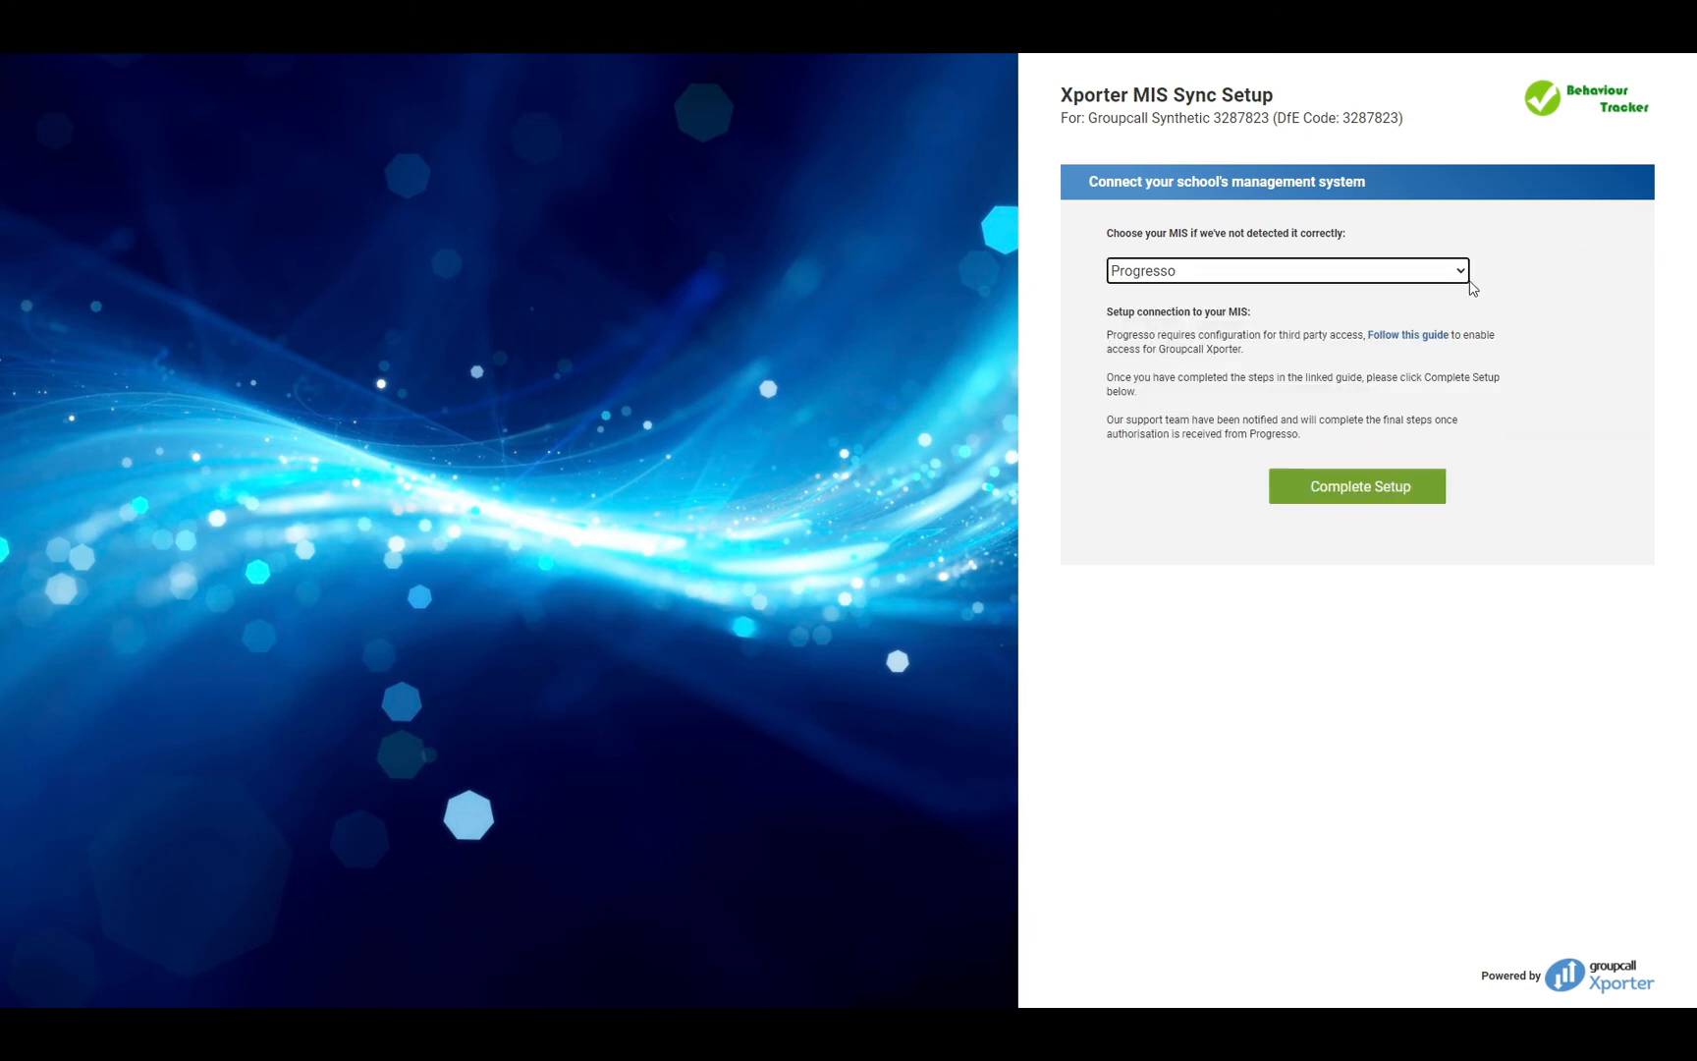
pyautogui.click(1286, 271)
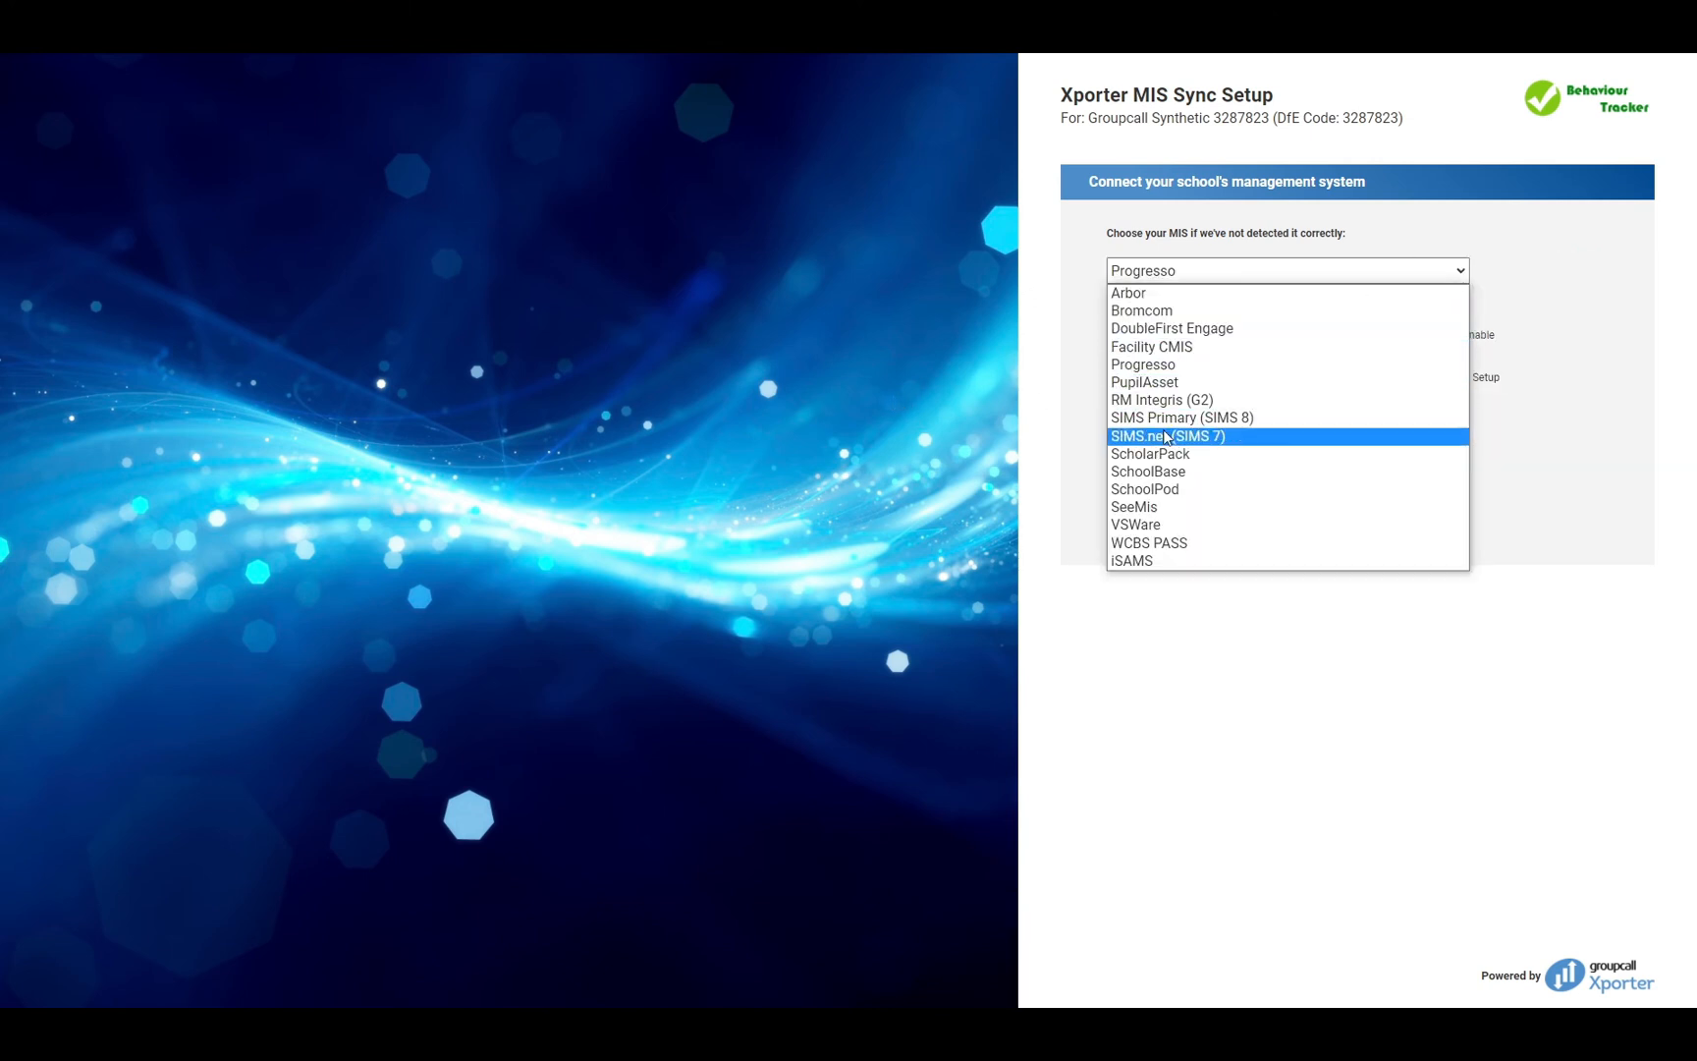
pyautogui.click(1147, 471)
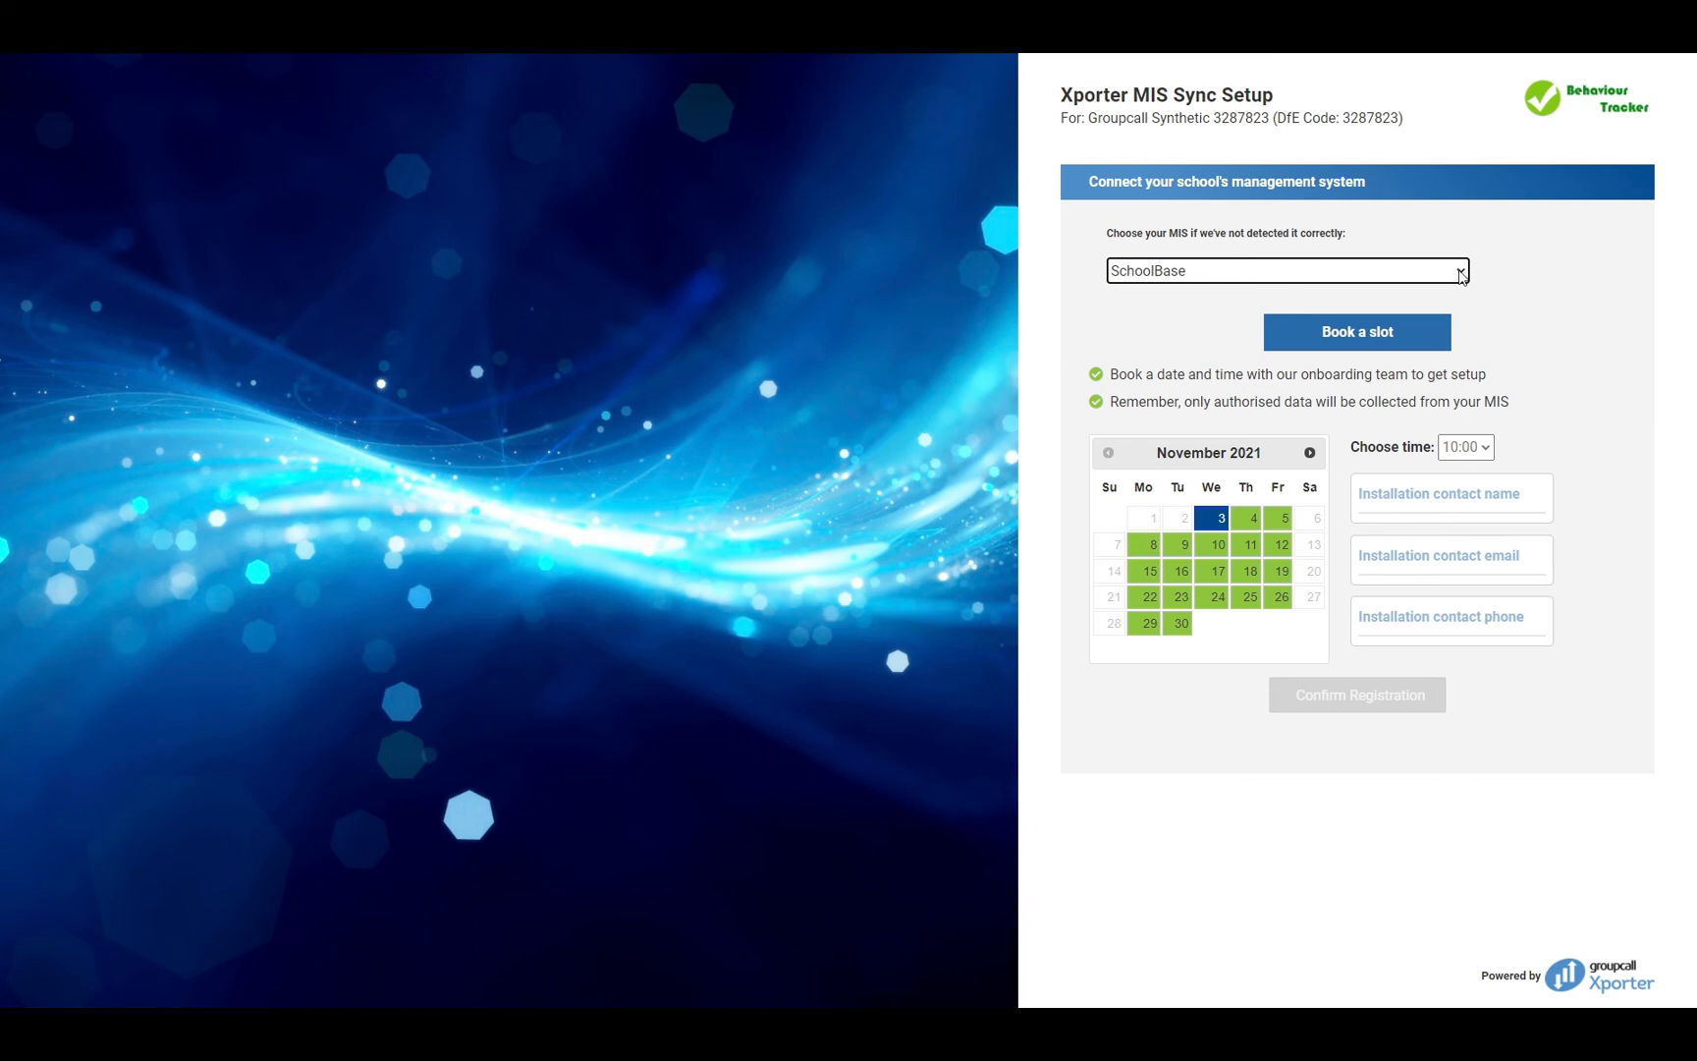
pyautogui.click(1286, 271)
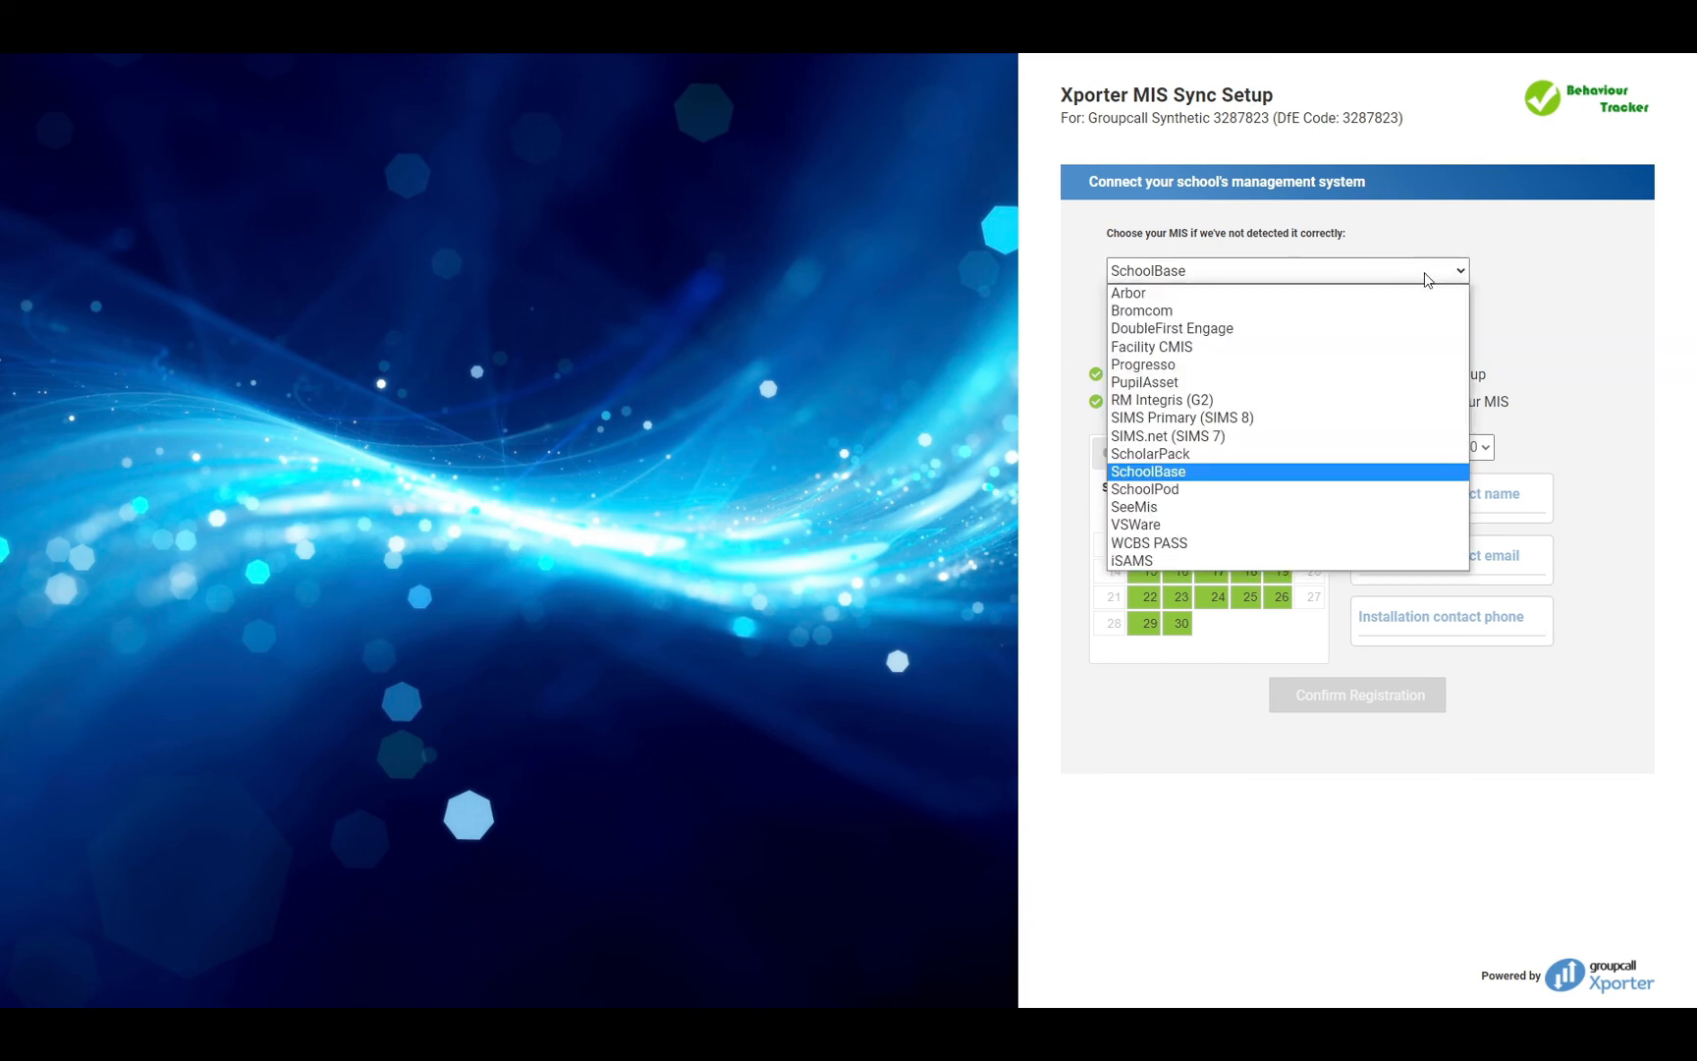
pyautogui.click(1147, 471)
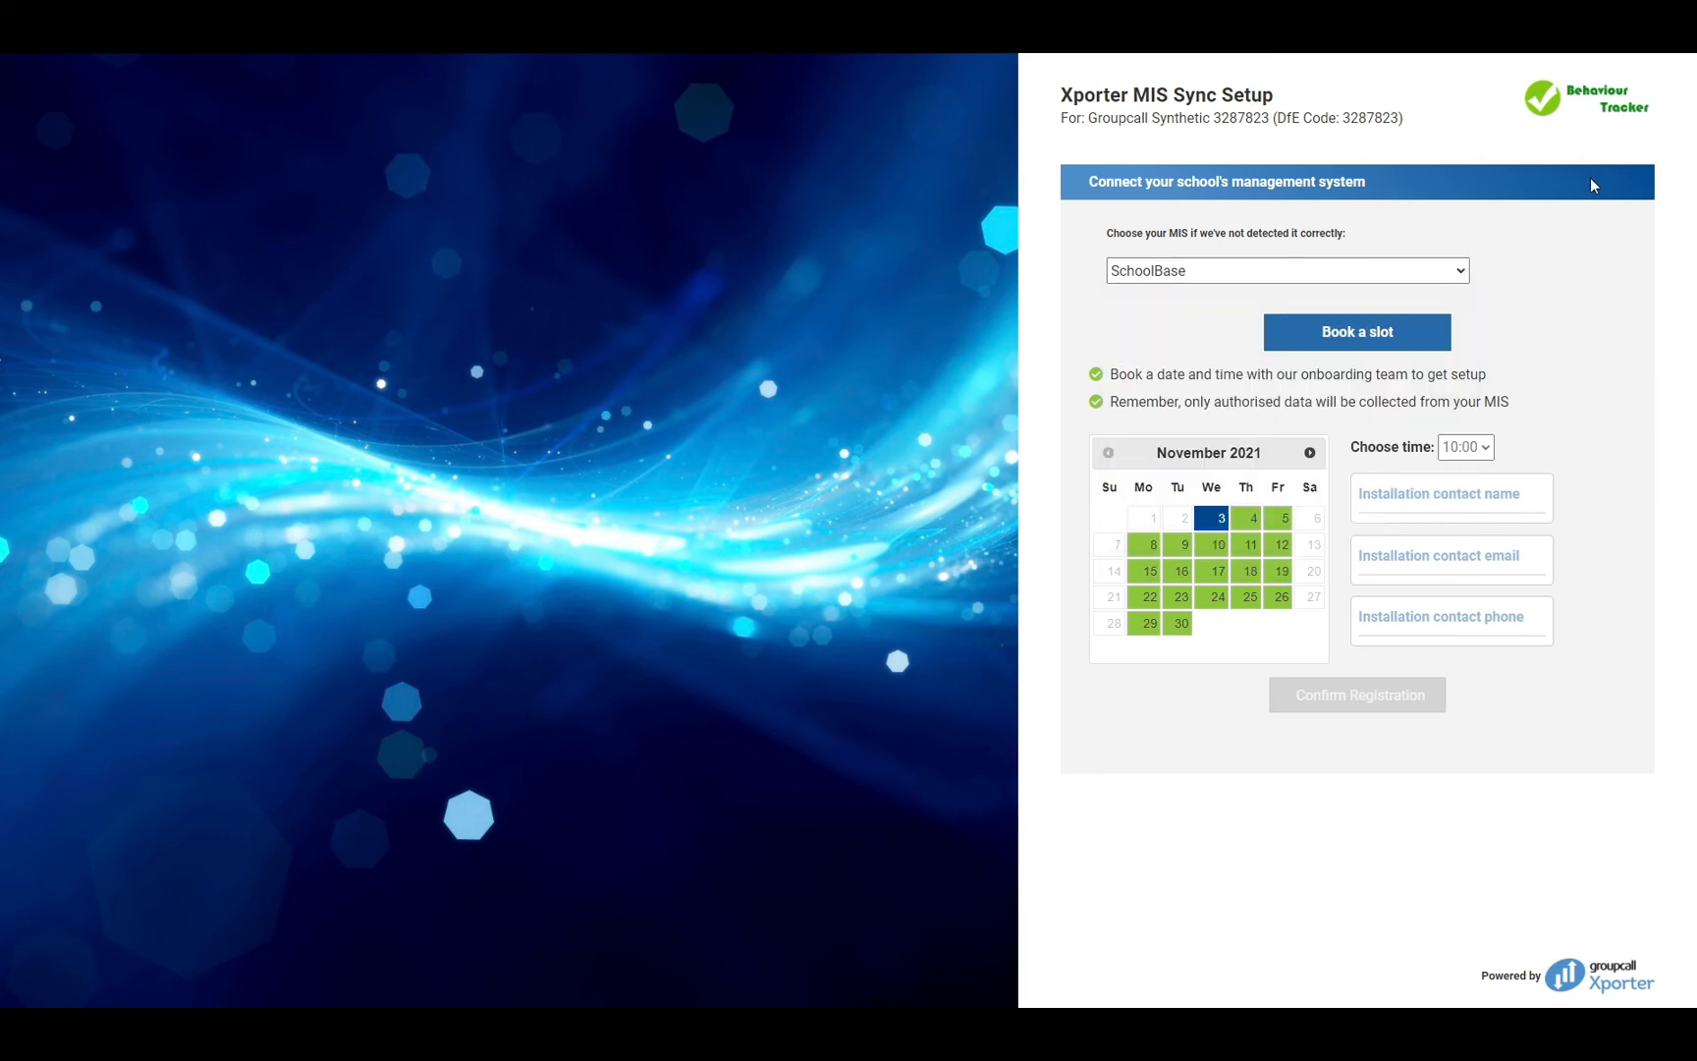
# Reselect SIMS.net (SIMS 7) and confirm the registration
pyautogui.click(1285, 270)
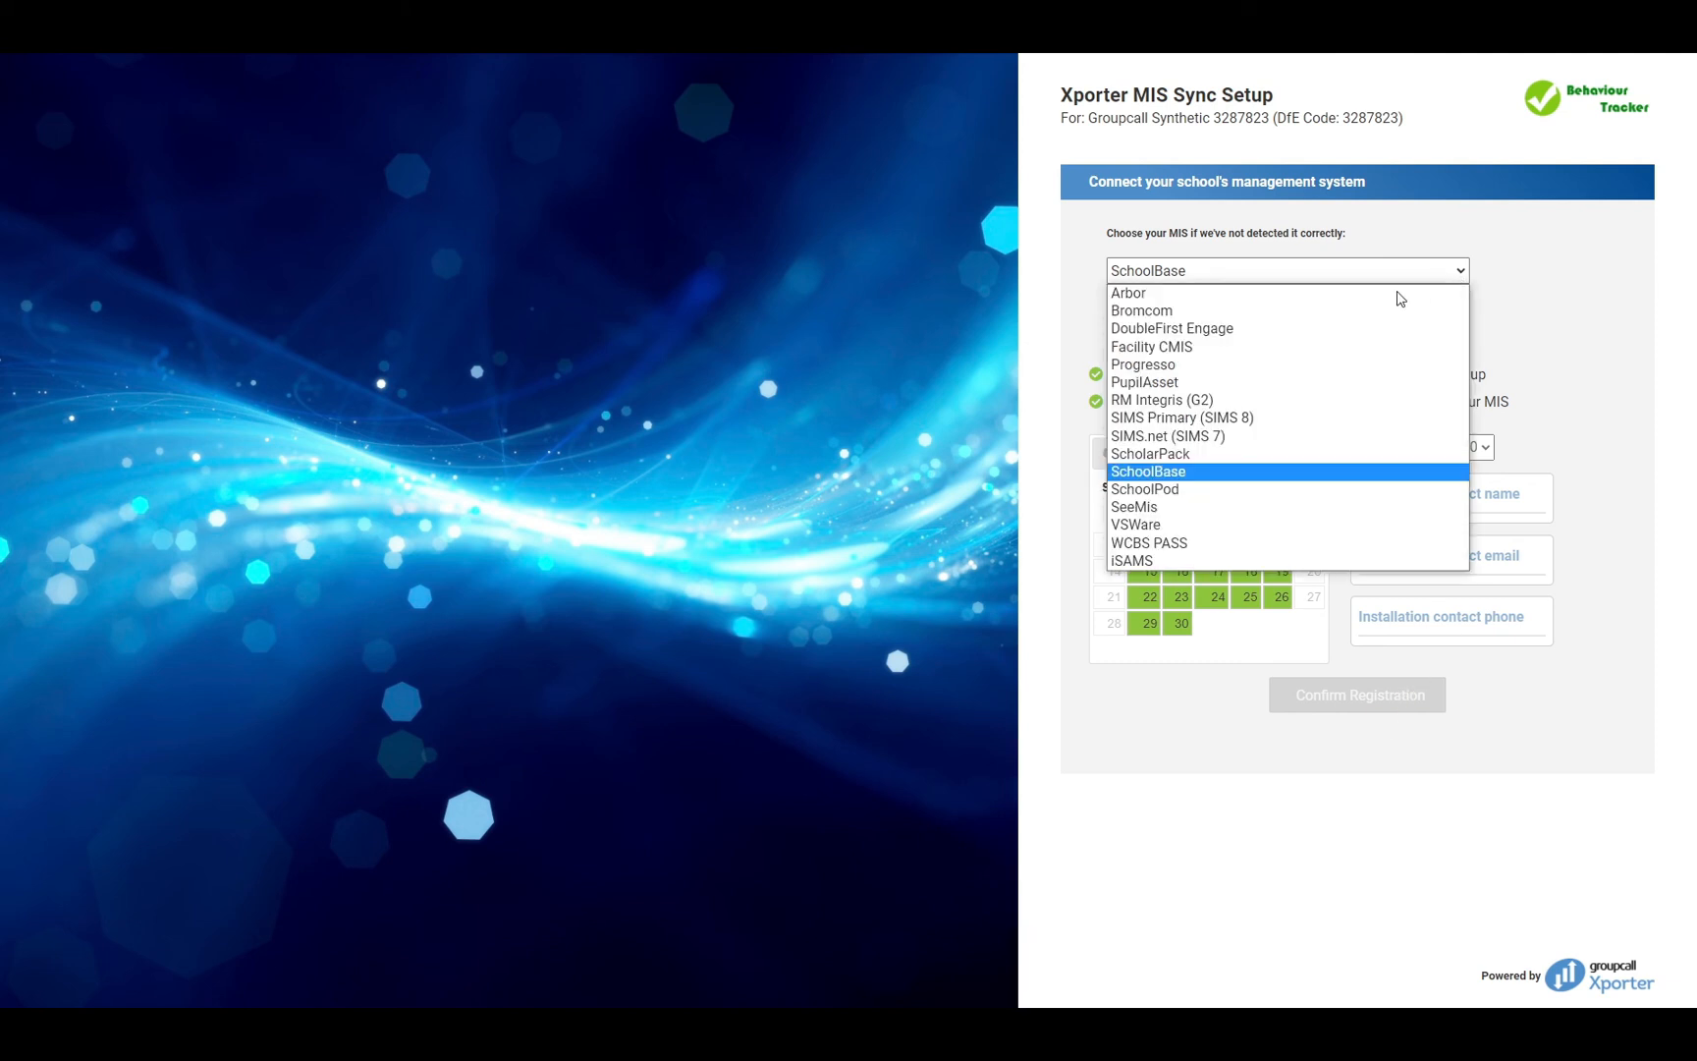
pyautogui.click(1167, 437)
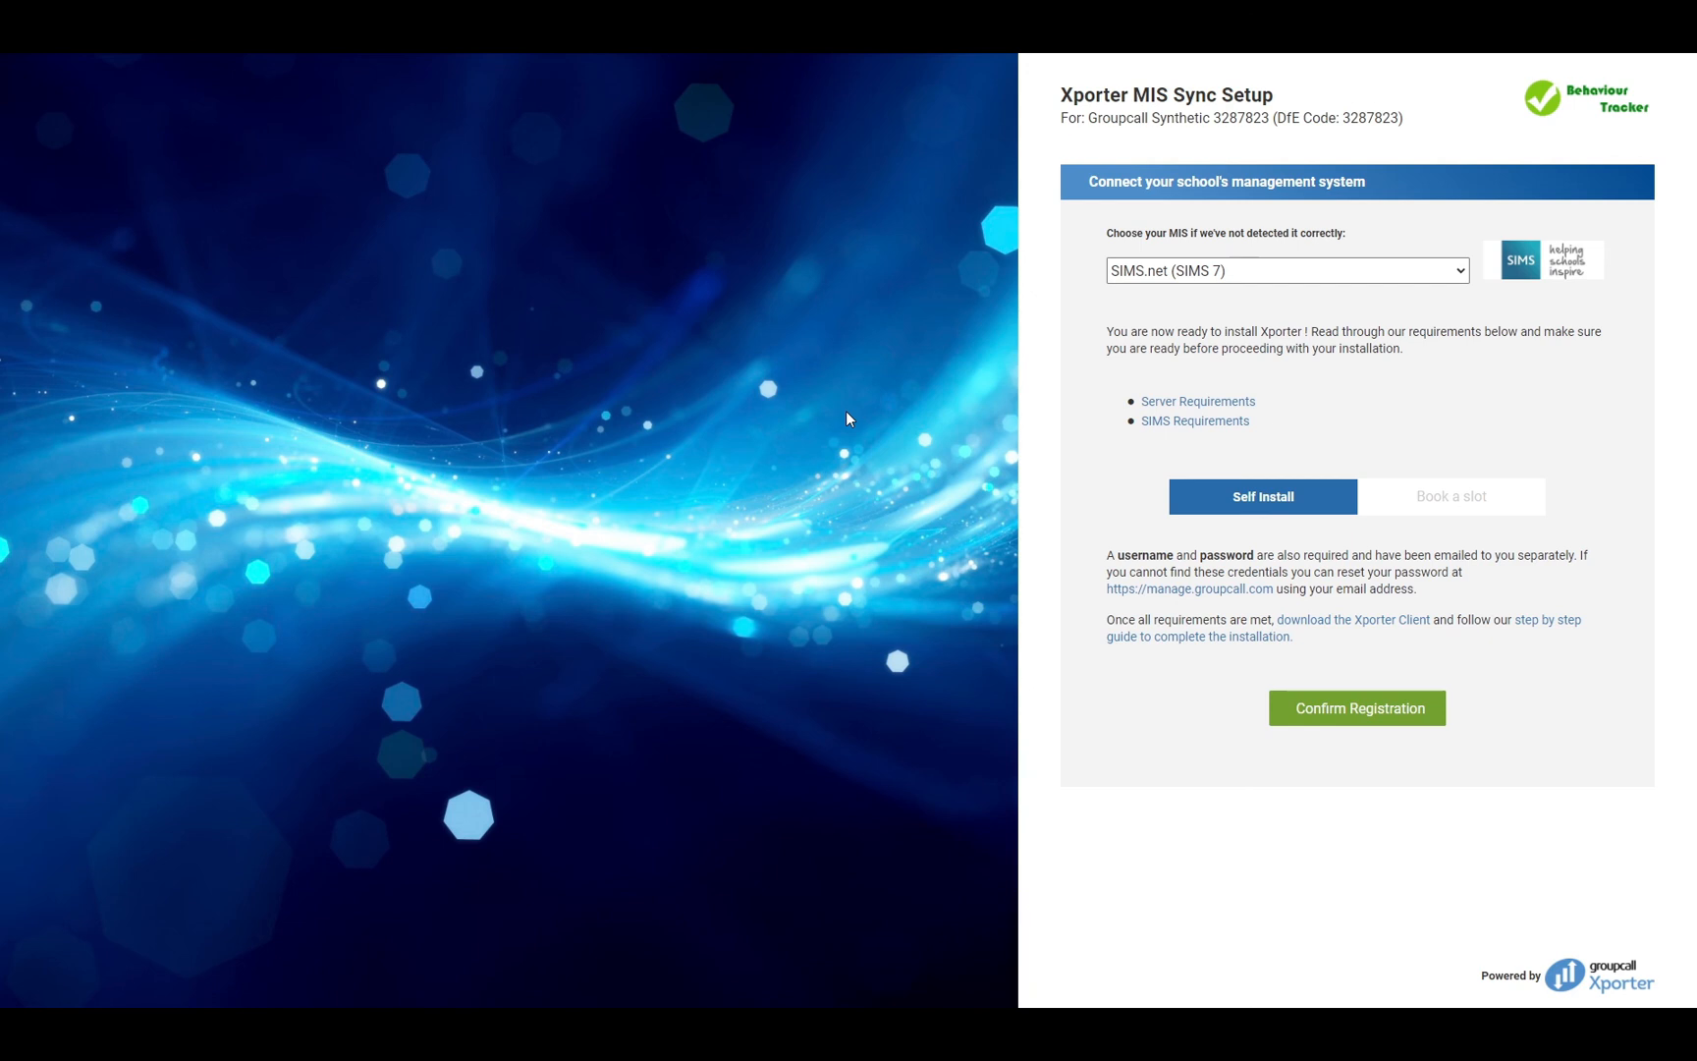
pyautogui.click(1356, 708)
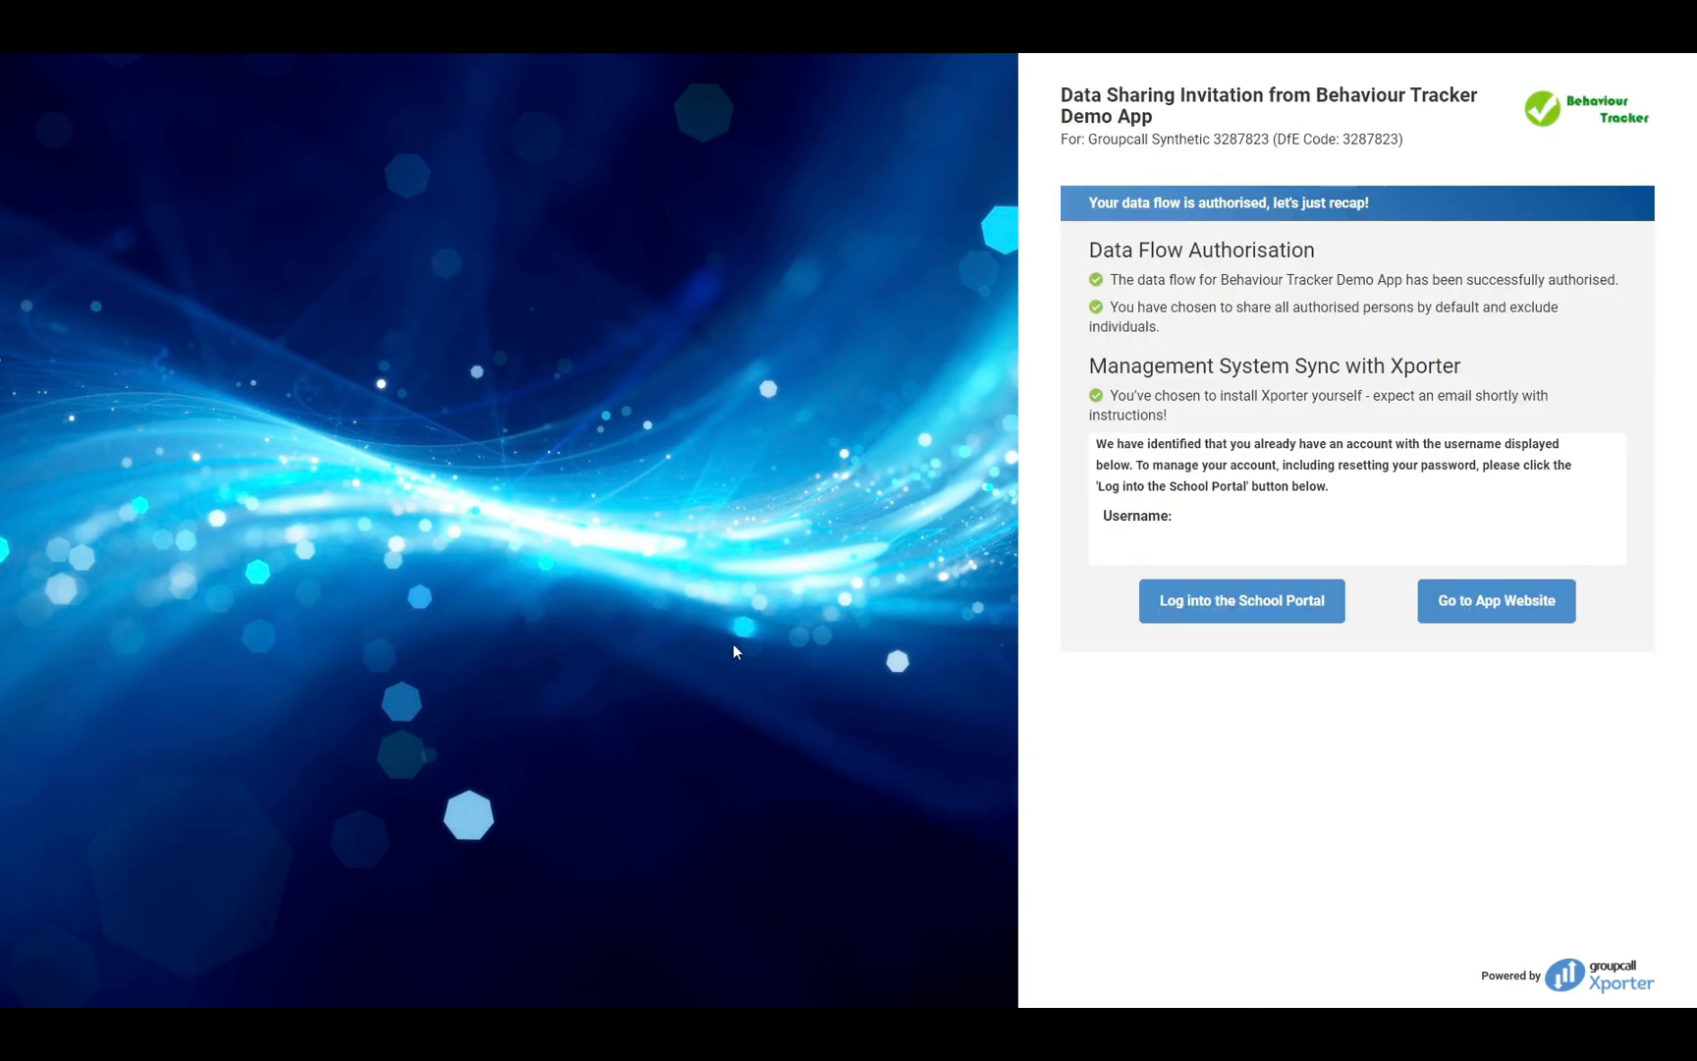